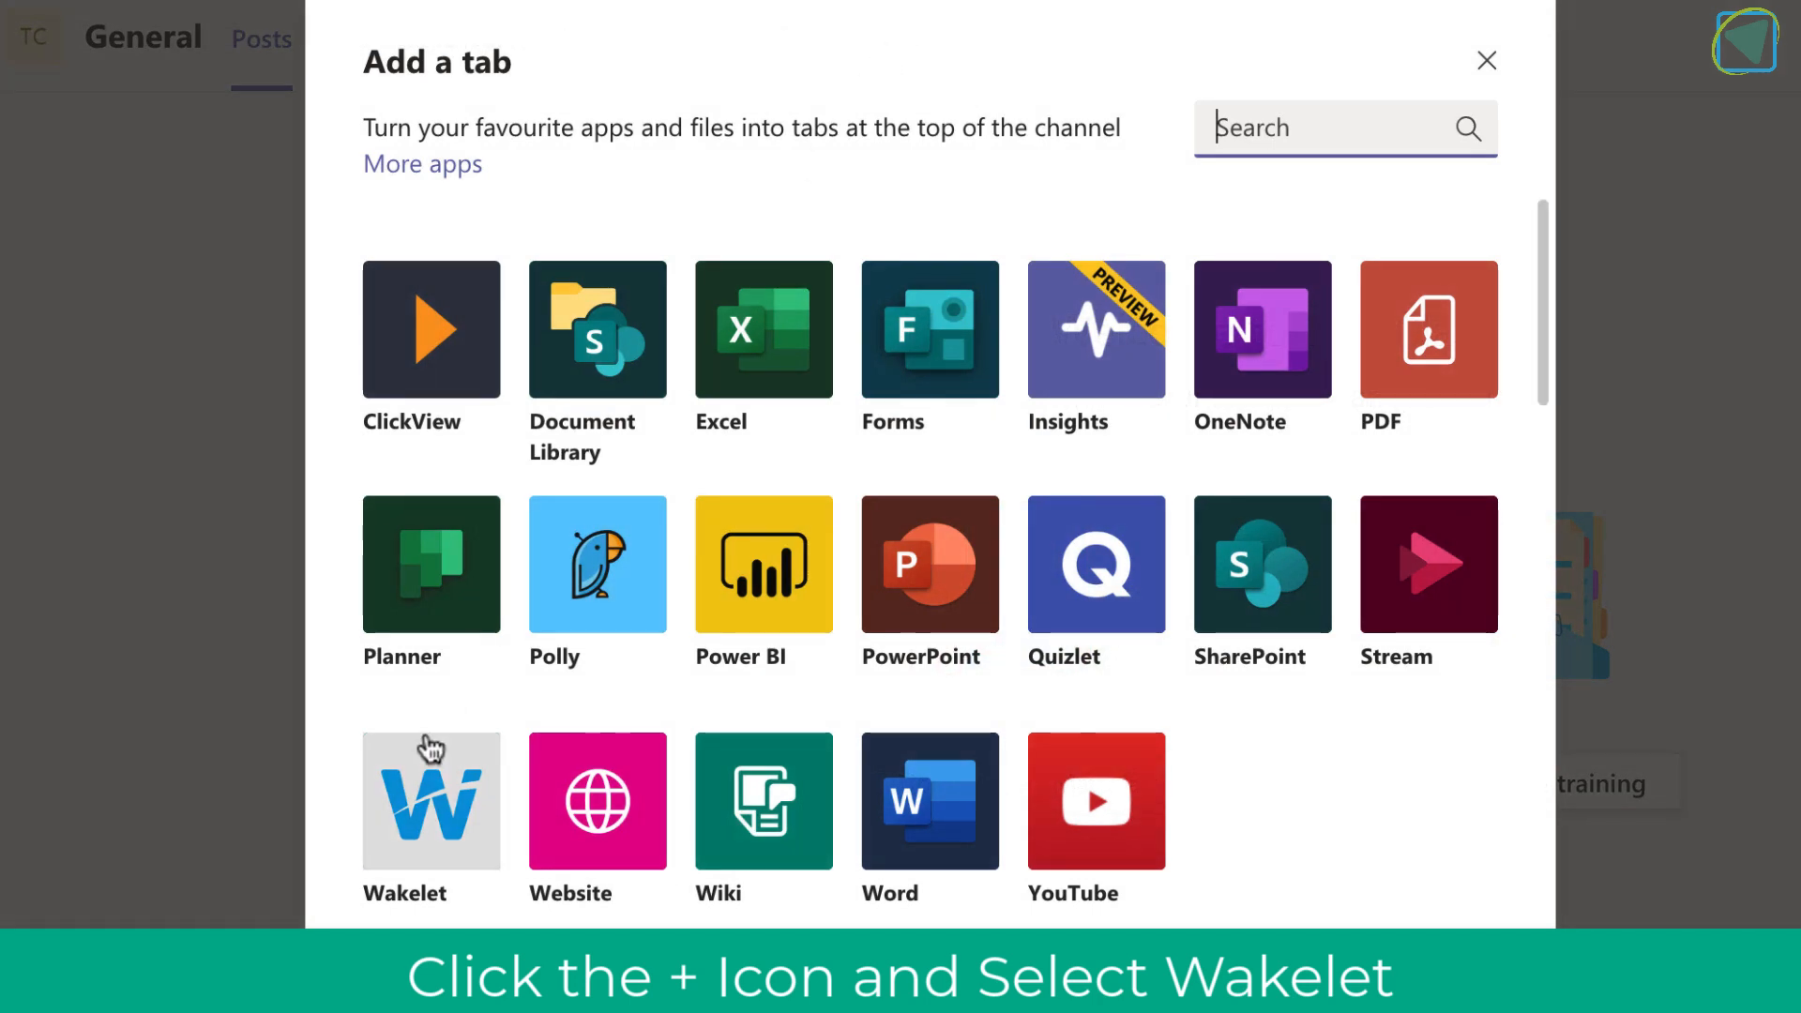
Step: Add Wakelet from the Add a tab gallery as a new channel tab
click(432, 802)
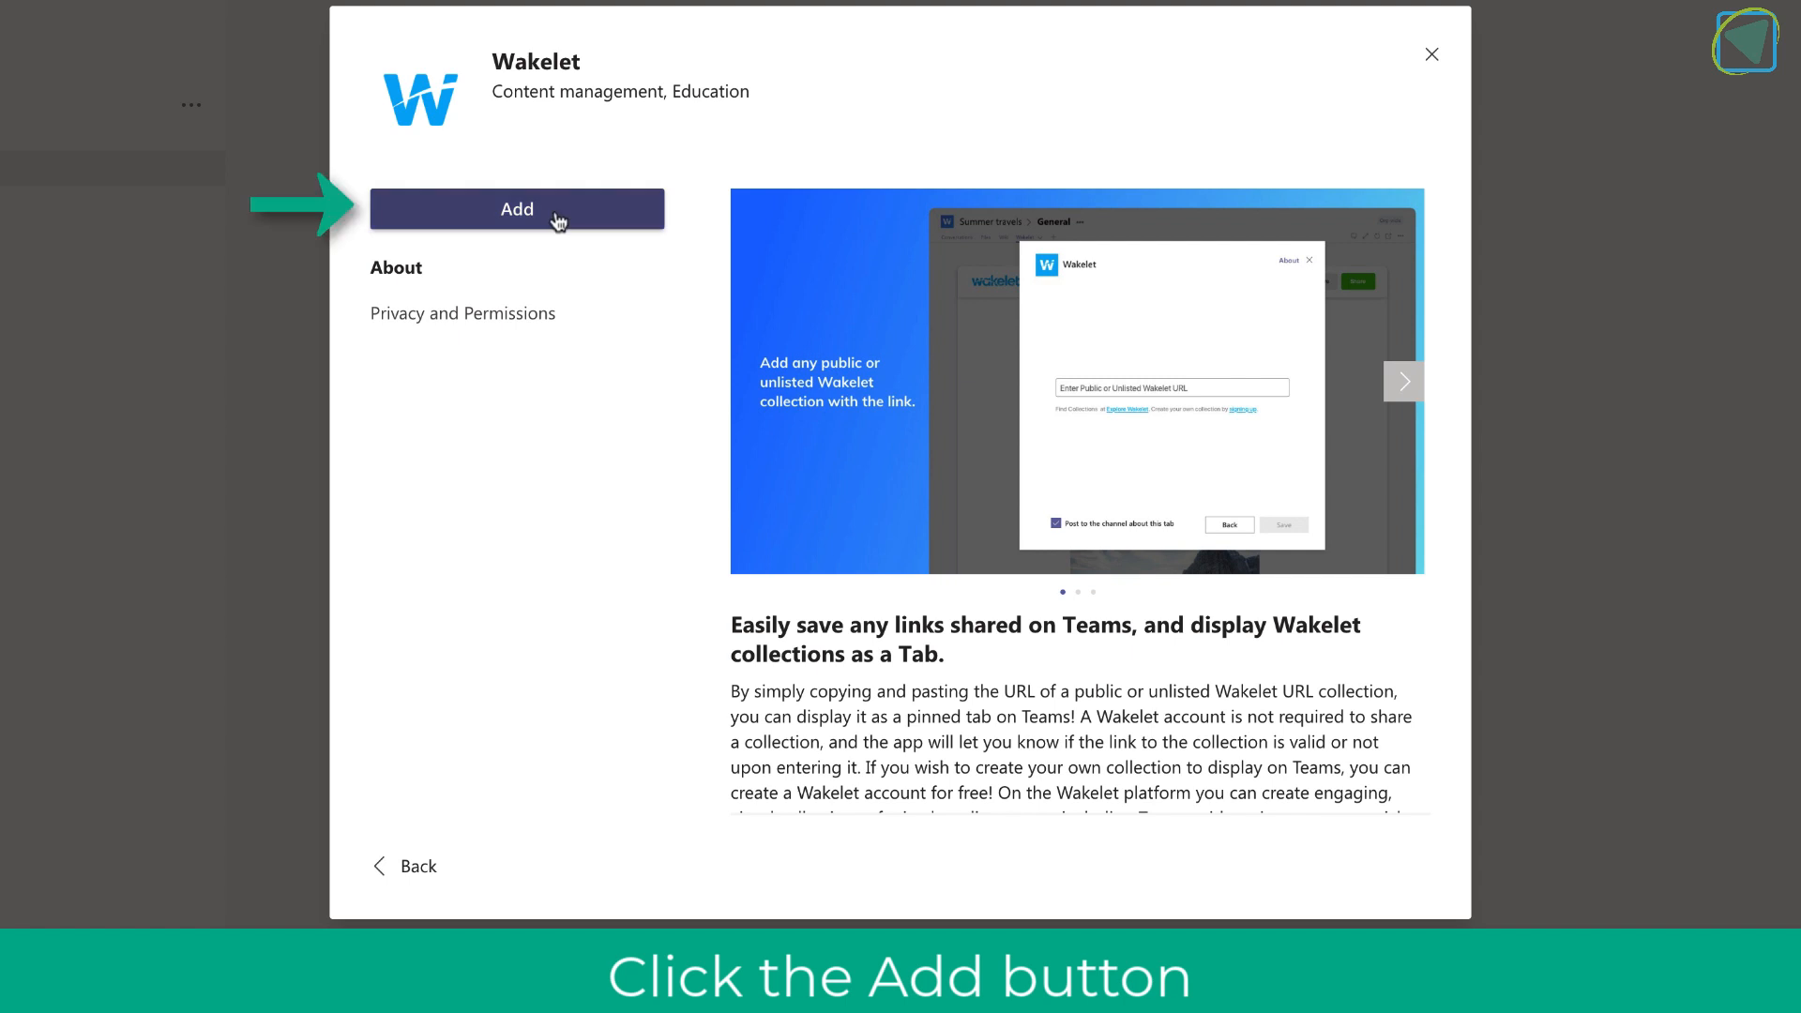
click(516, 208)
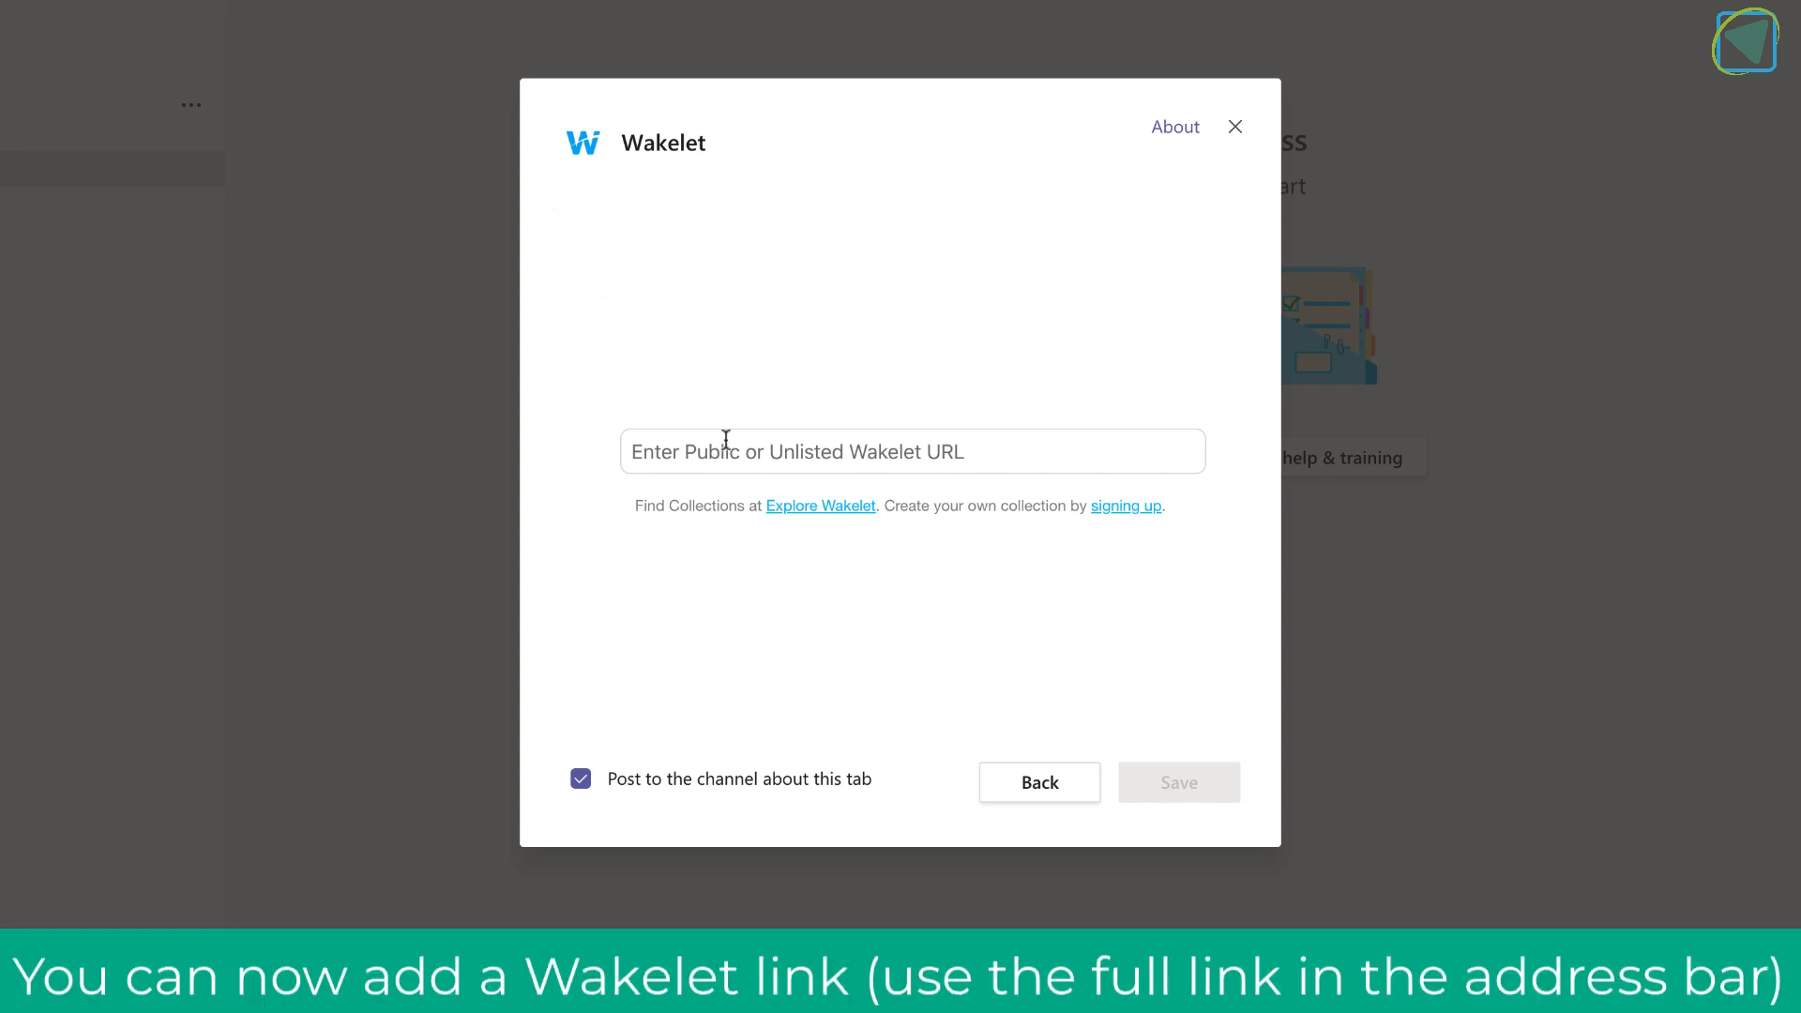
Step: Save the Teams Teacher Collection URL so it appears as a tab in the General channel
click(791, 450)
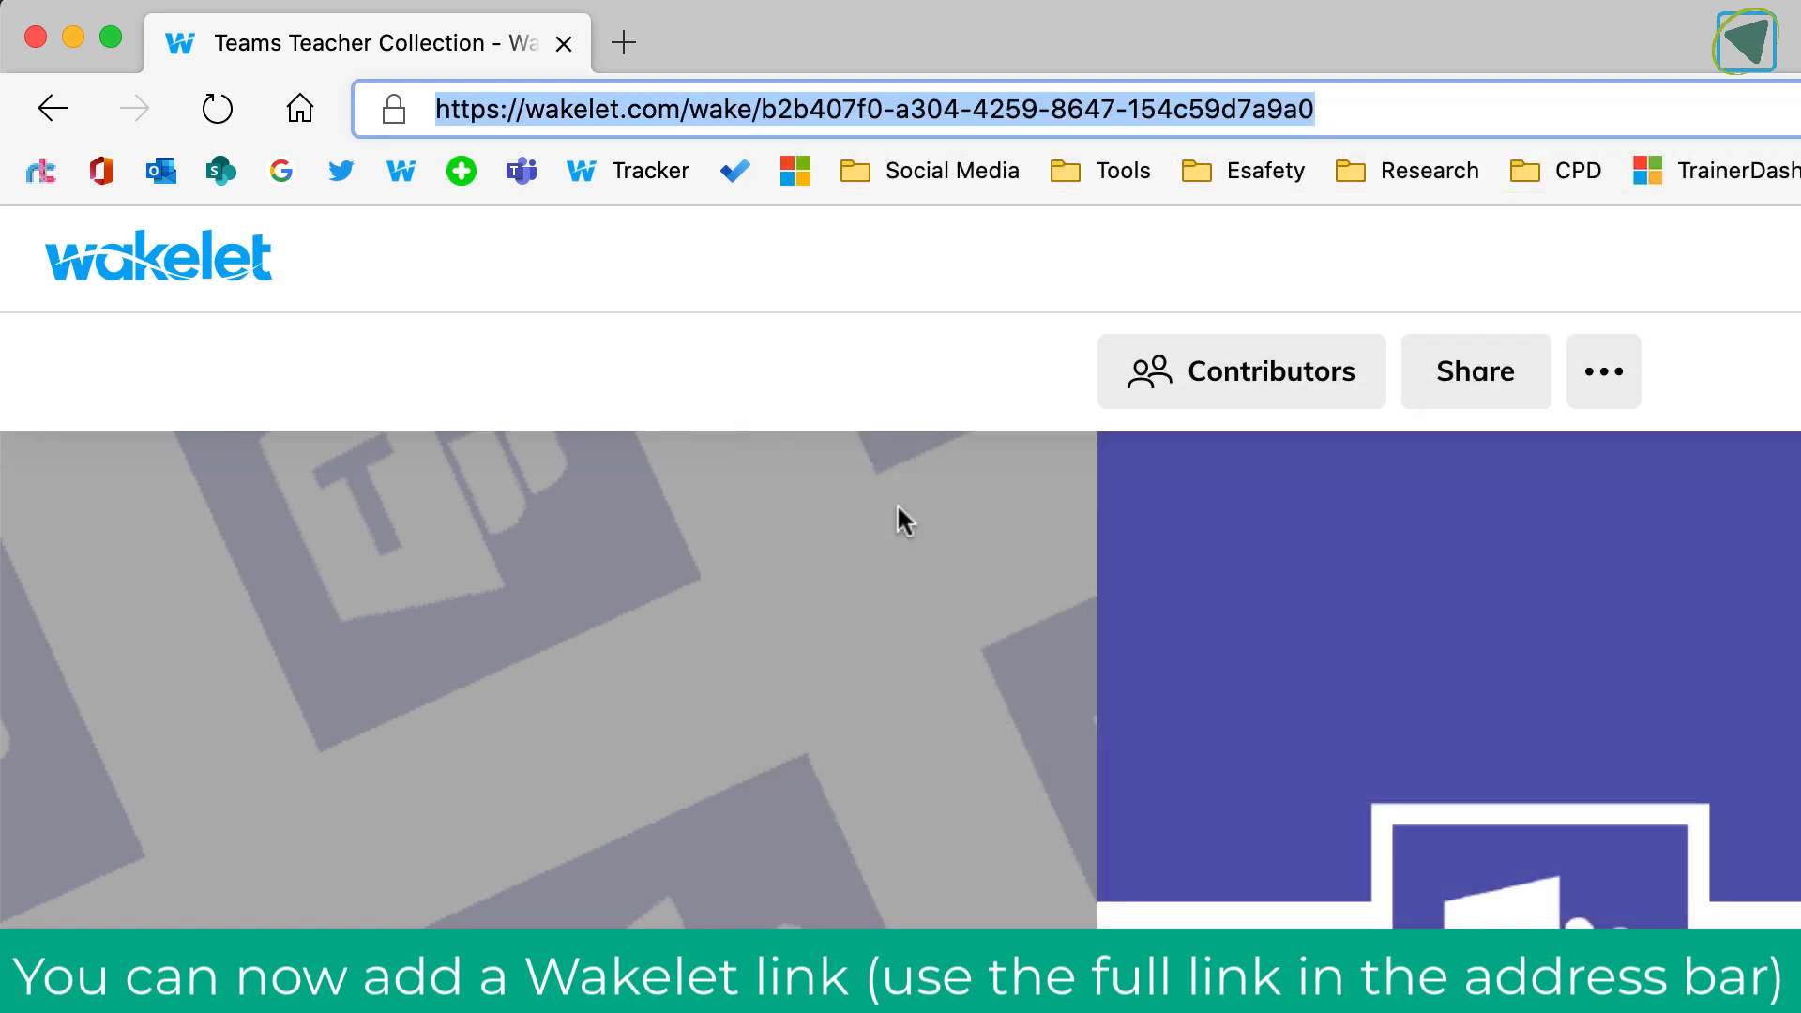
mouse_move(927, 659)
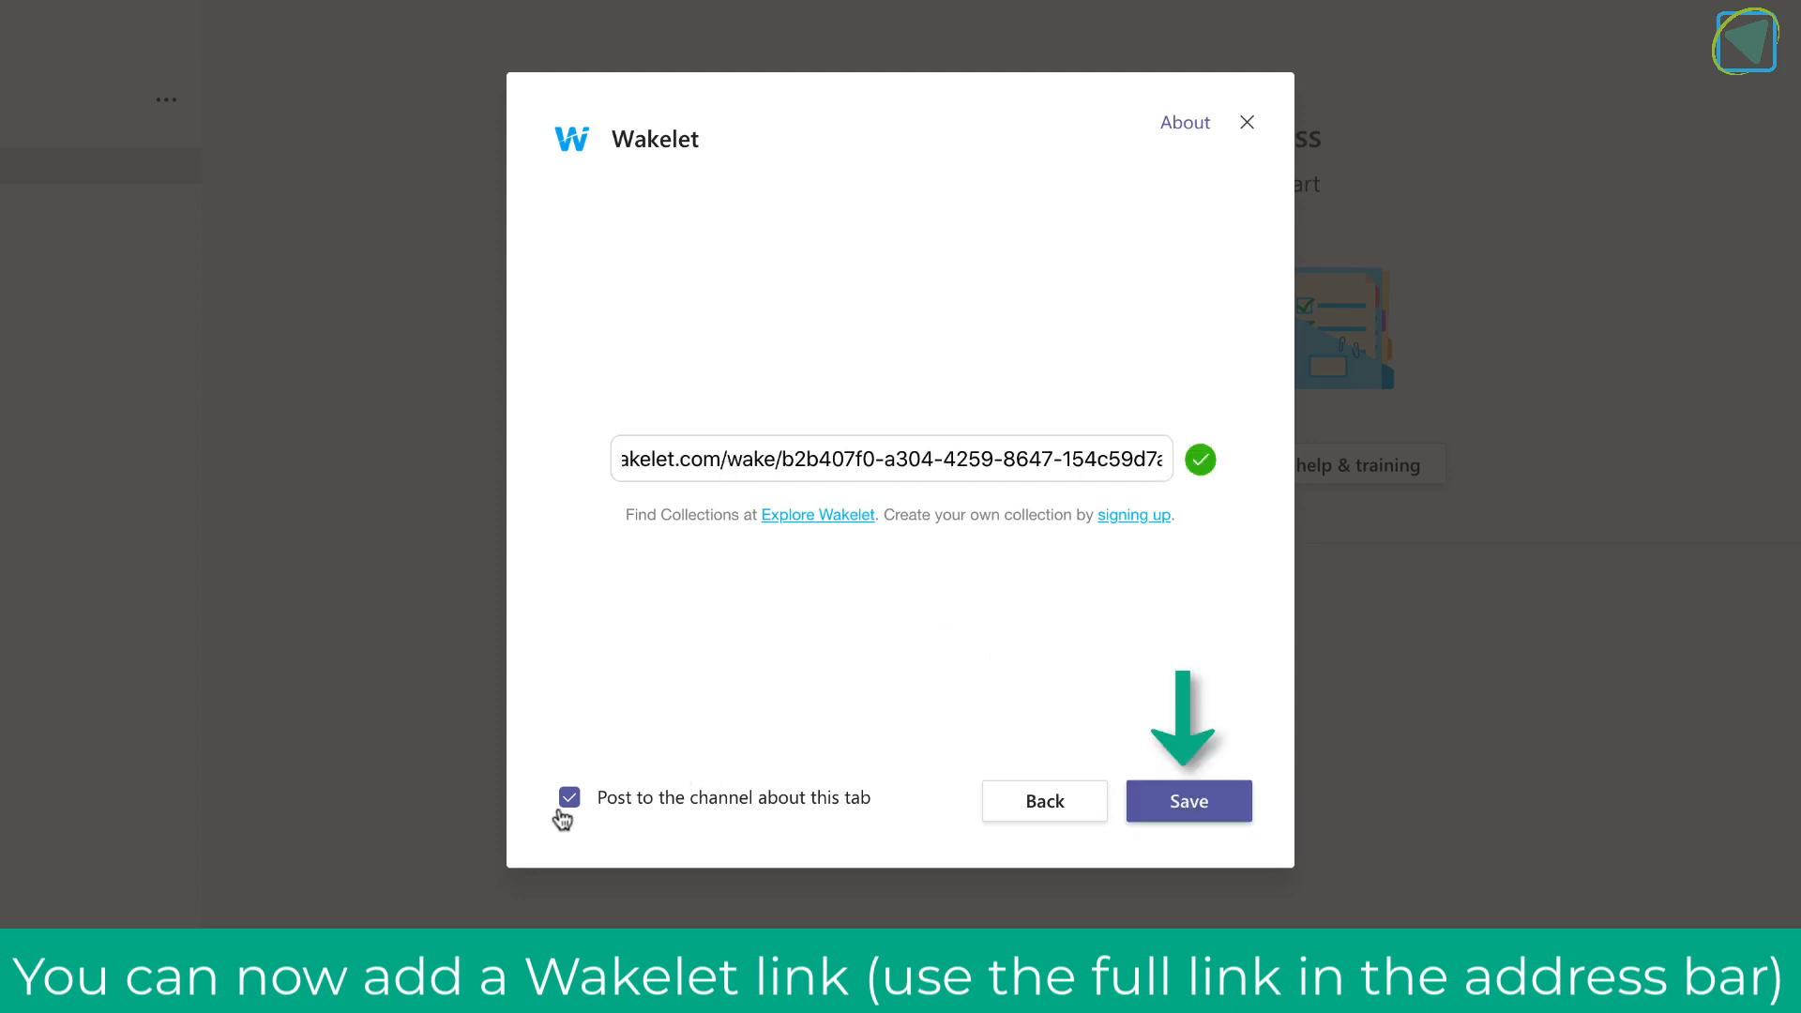
click(1188, 801)
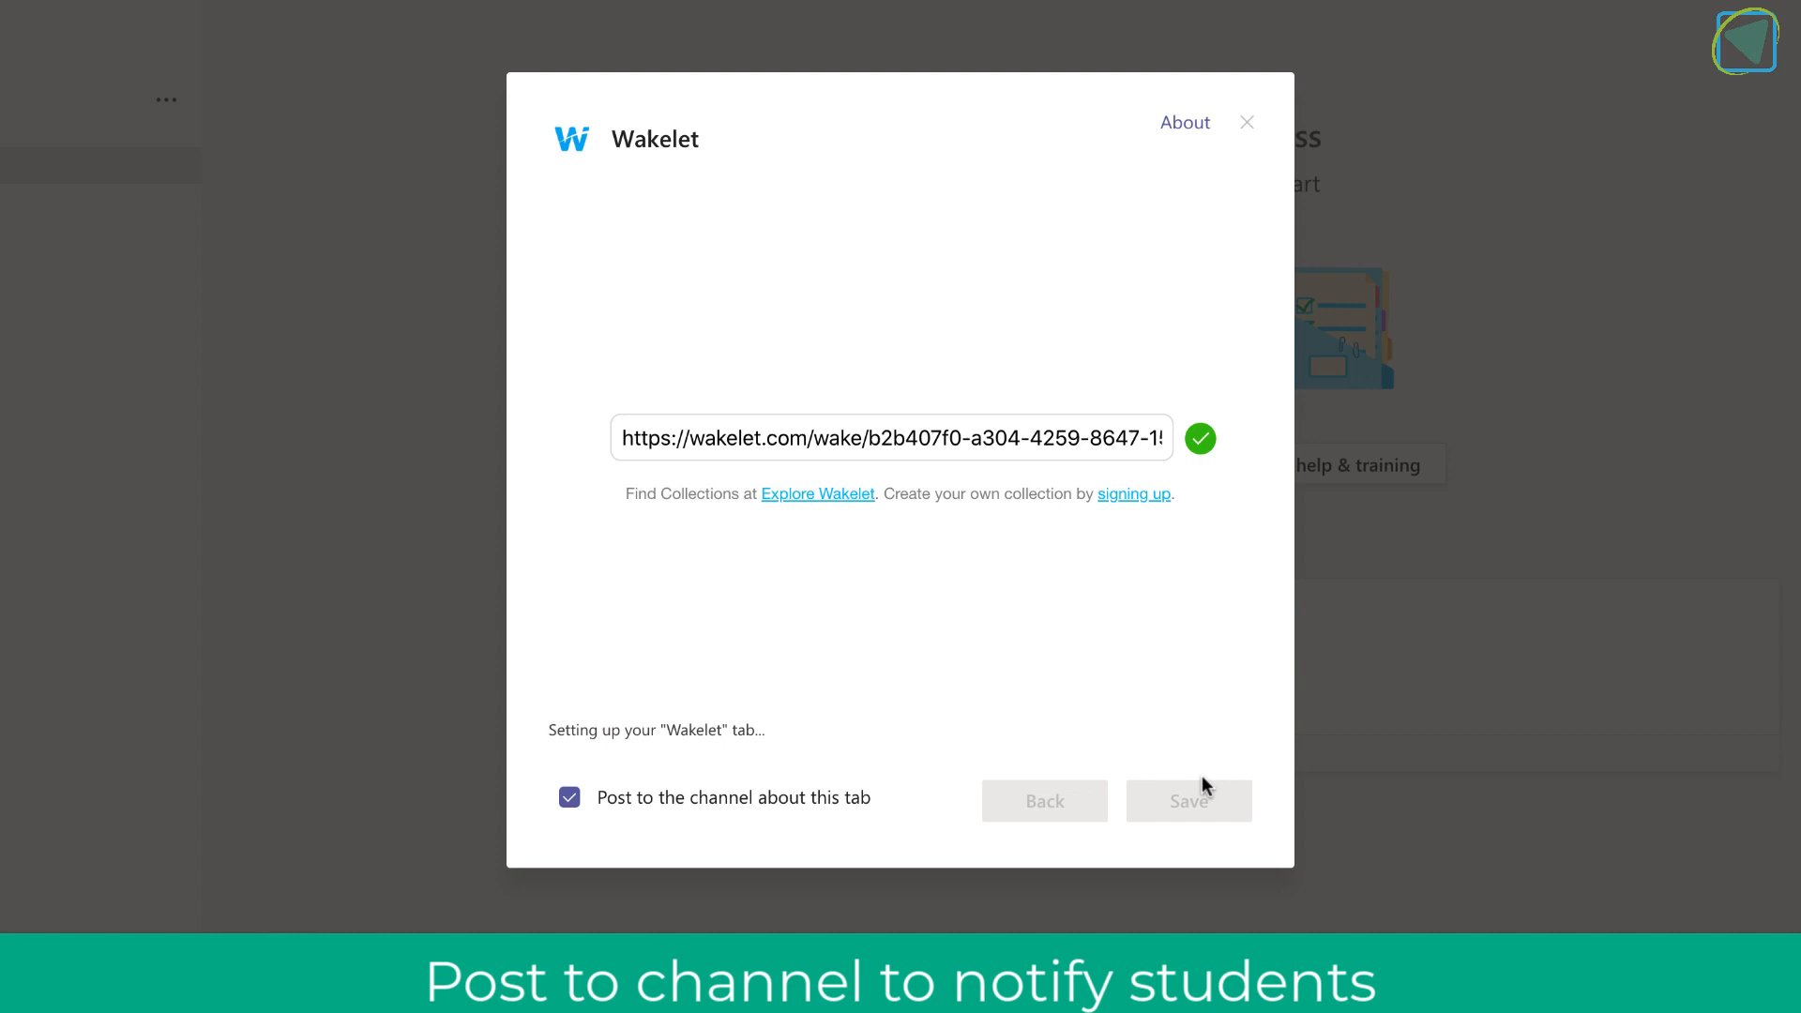
click(1188, 801)
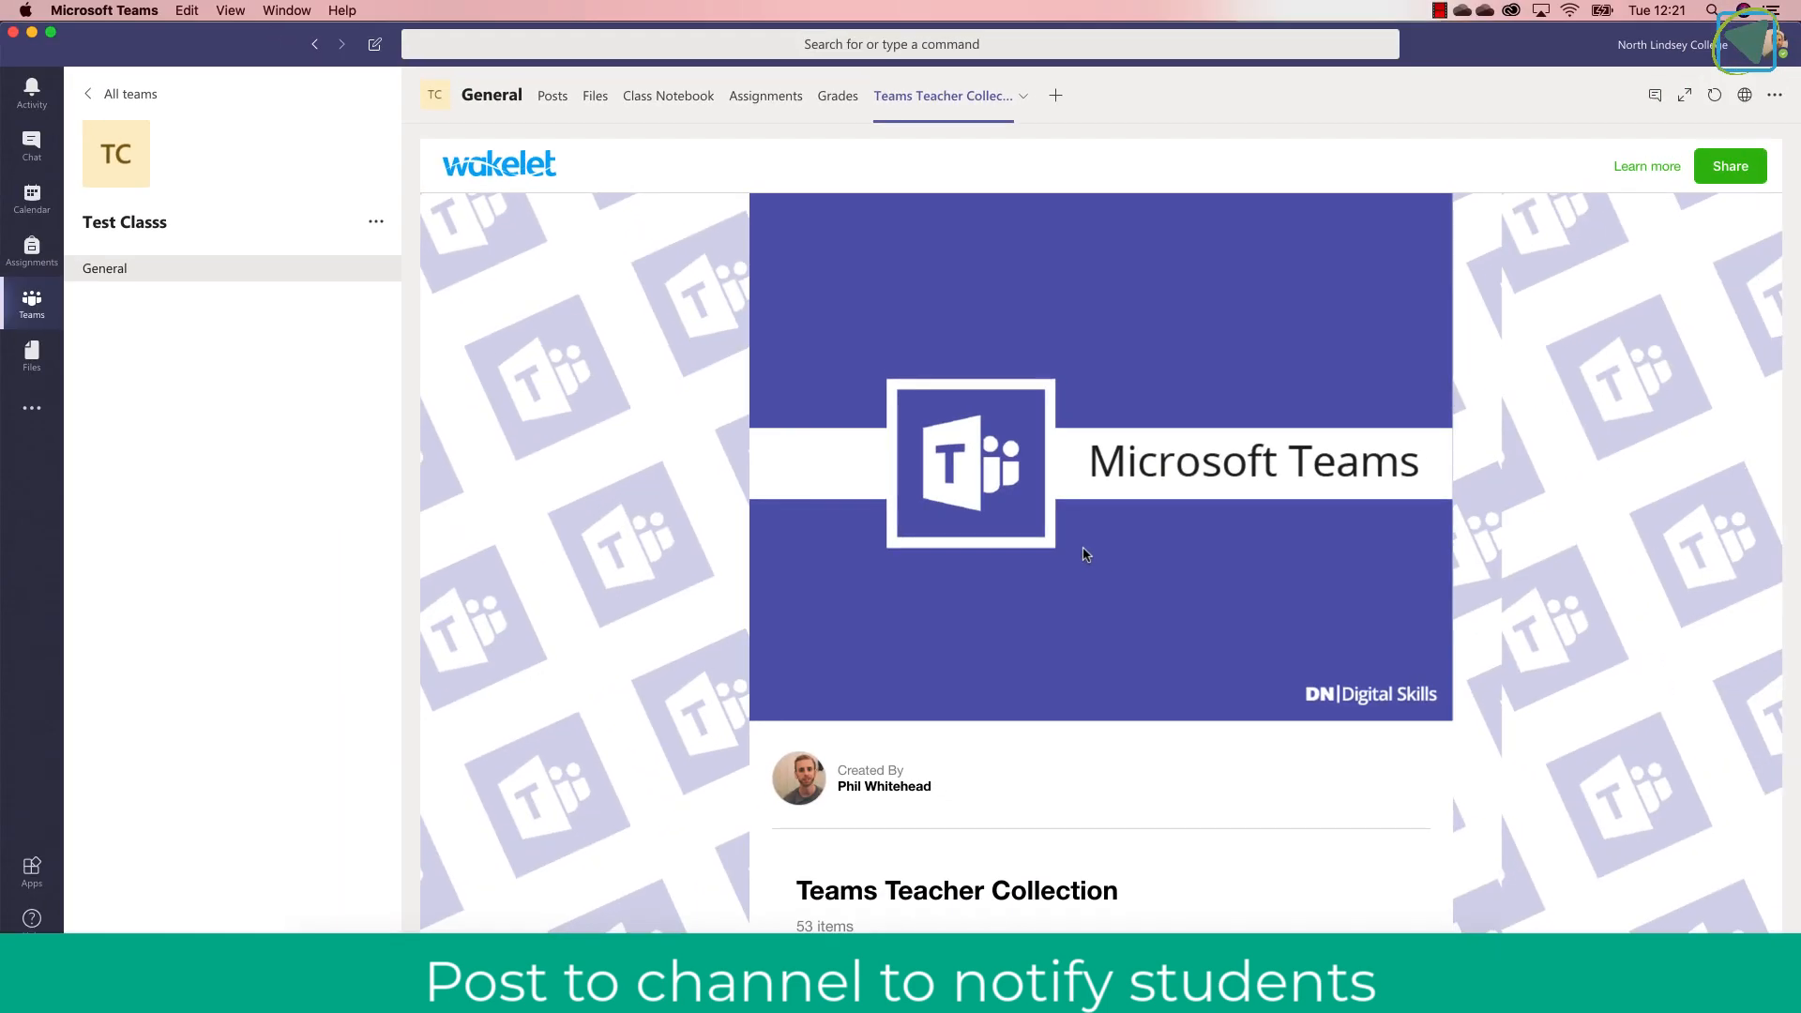
scroll(down, 3)
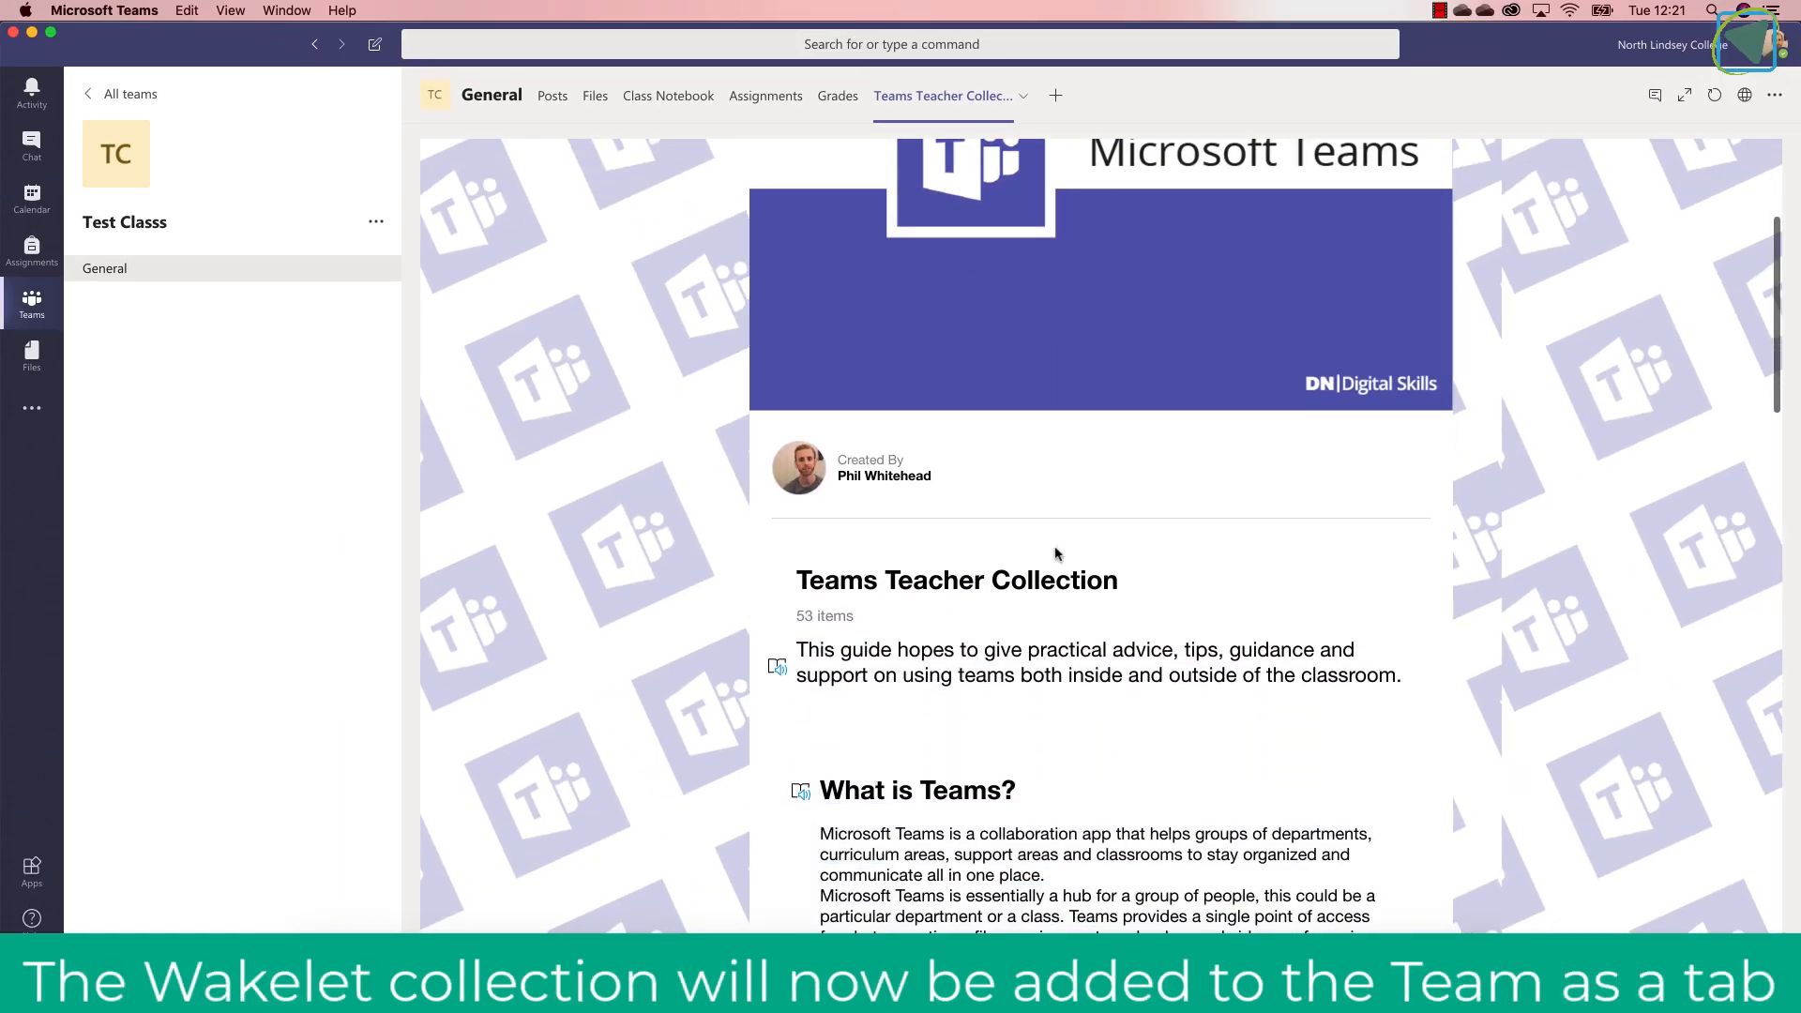
scroll(down, 3)
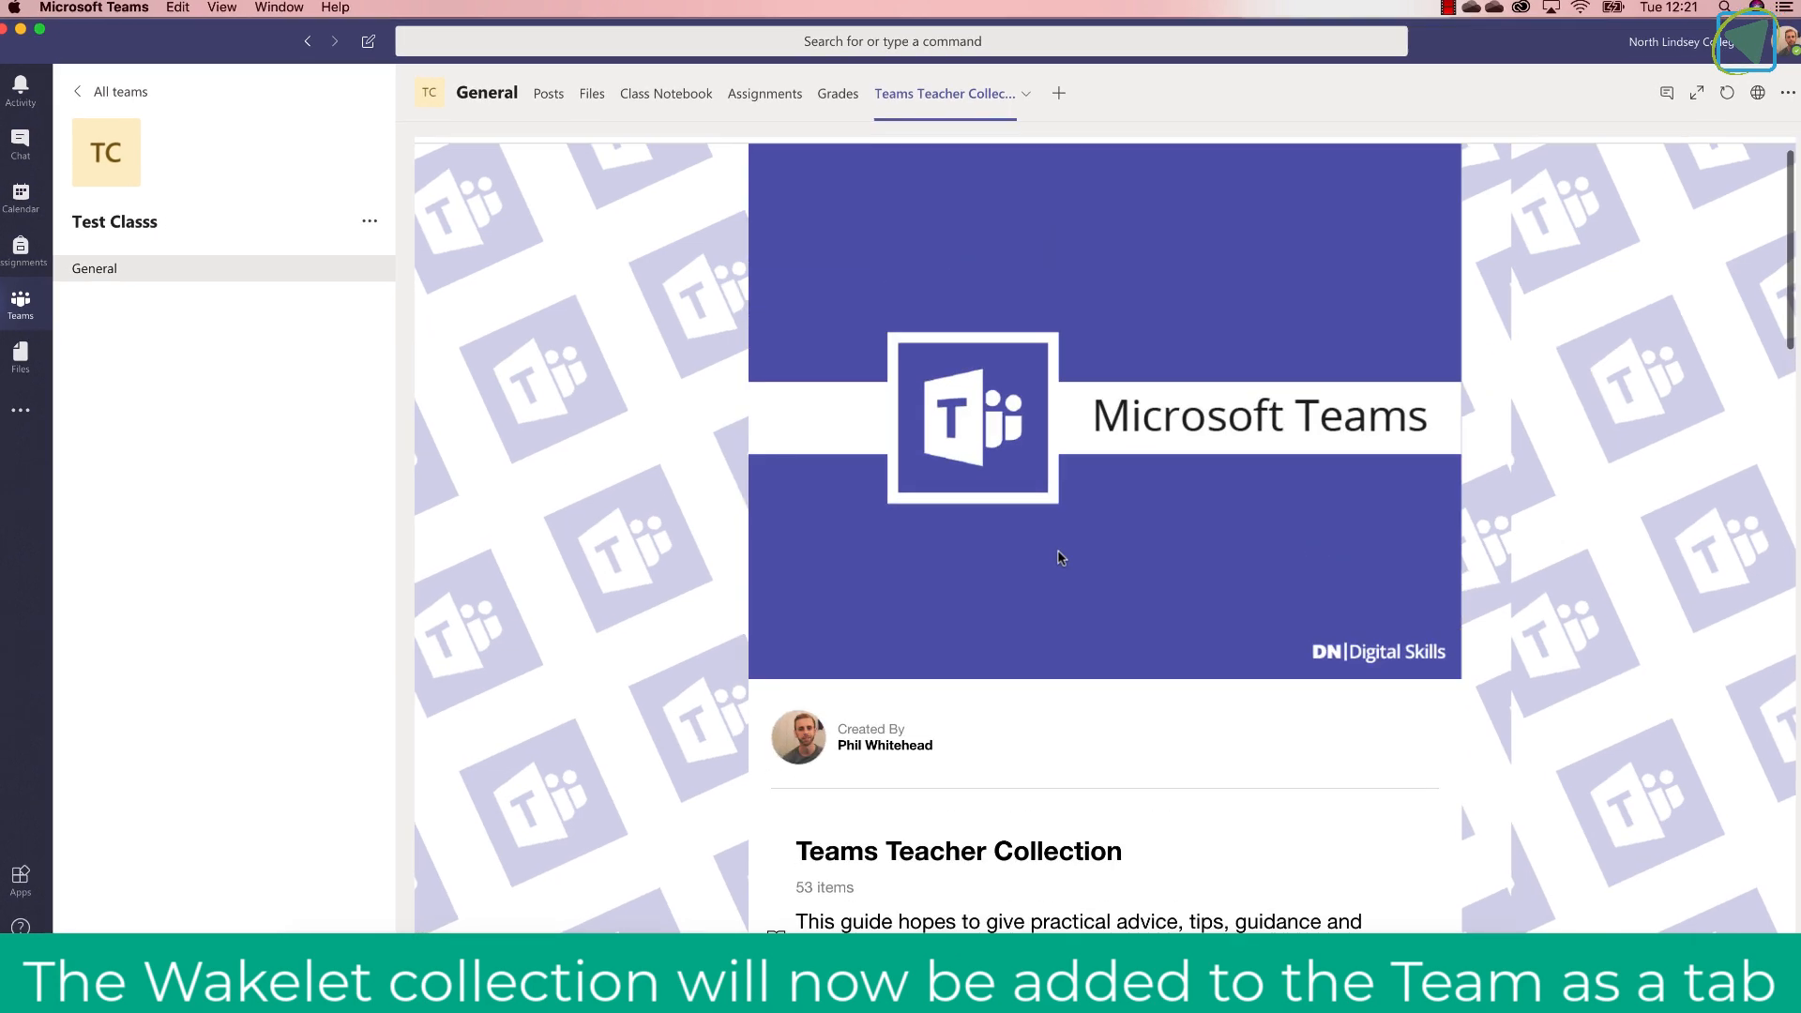
click(1024, 93)
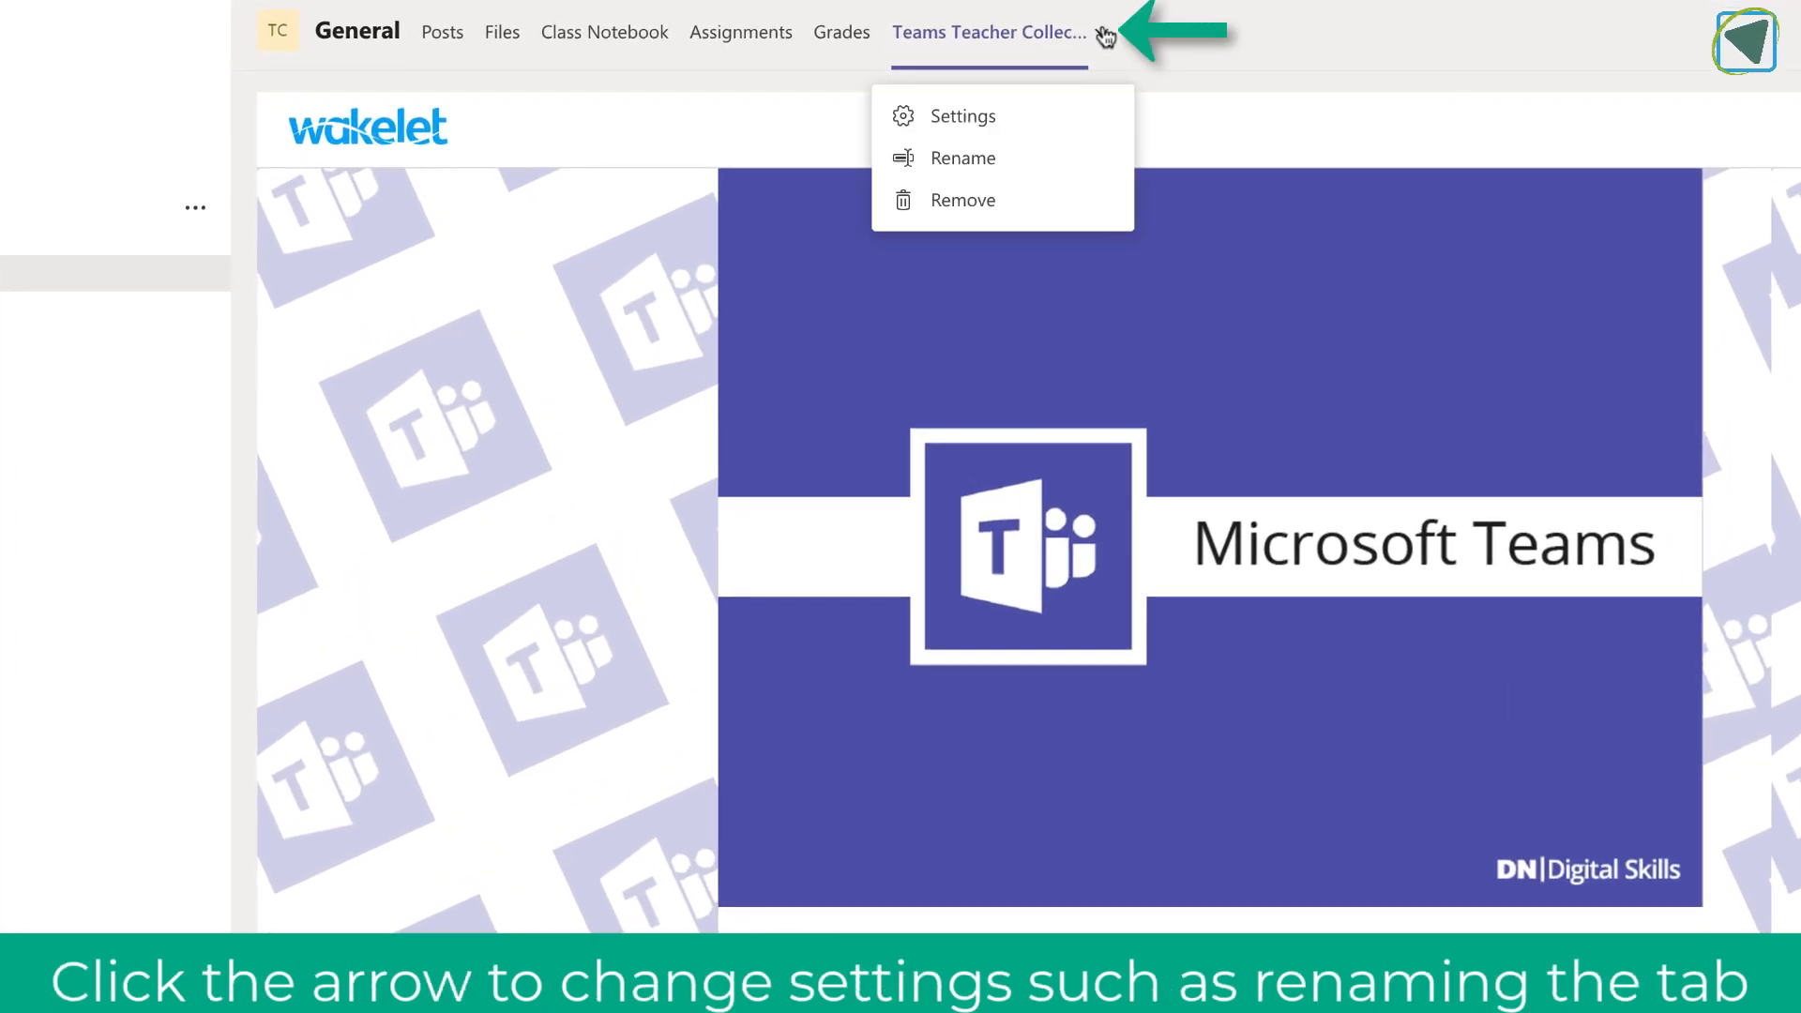
mouse_move(962, 158)
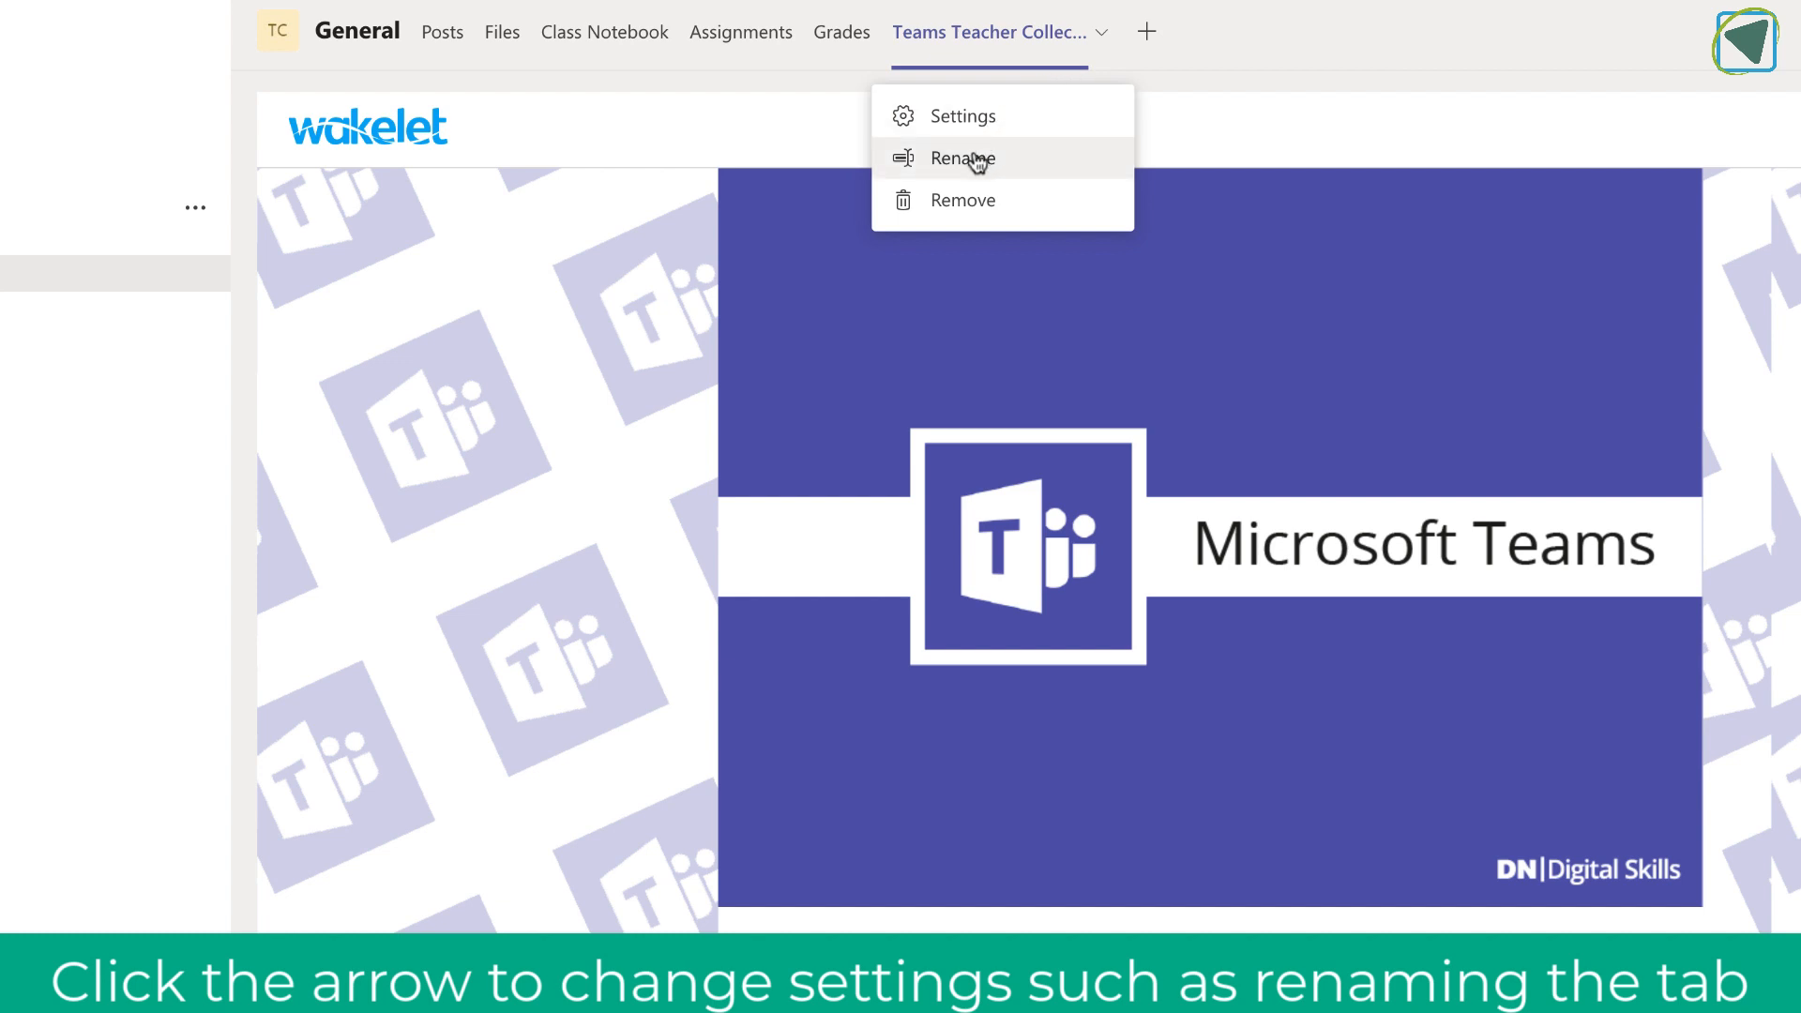
click(963, 158)
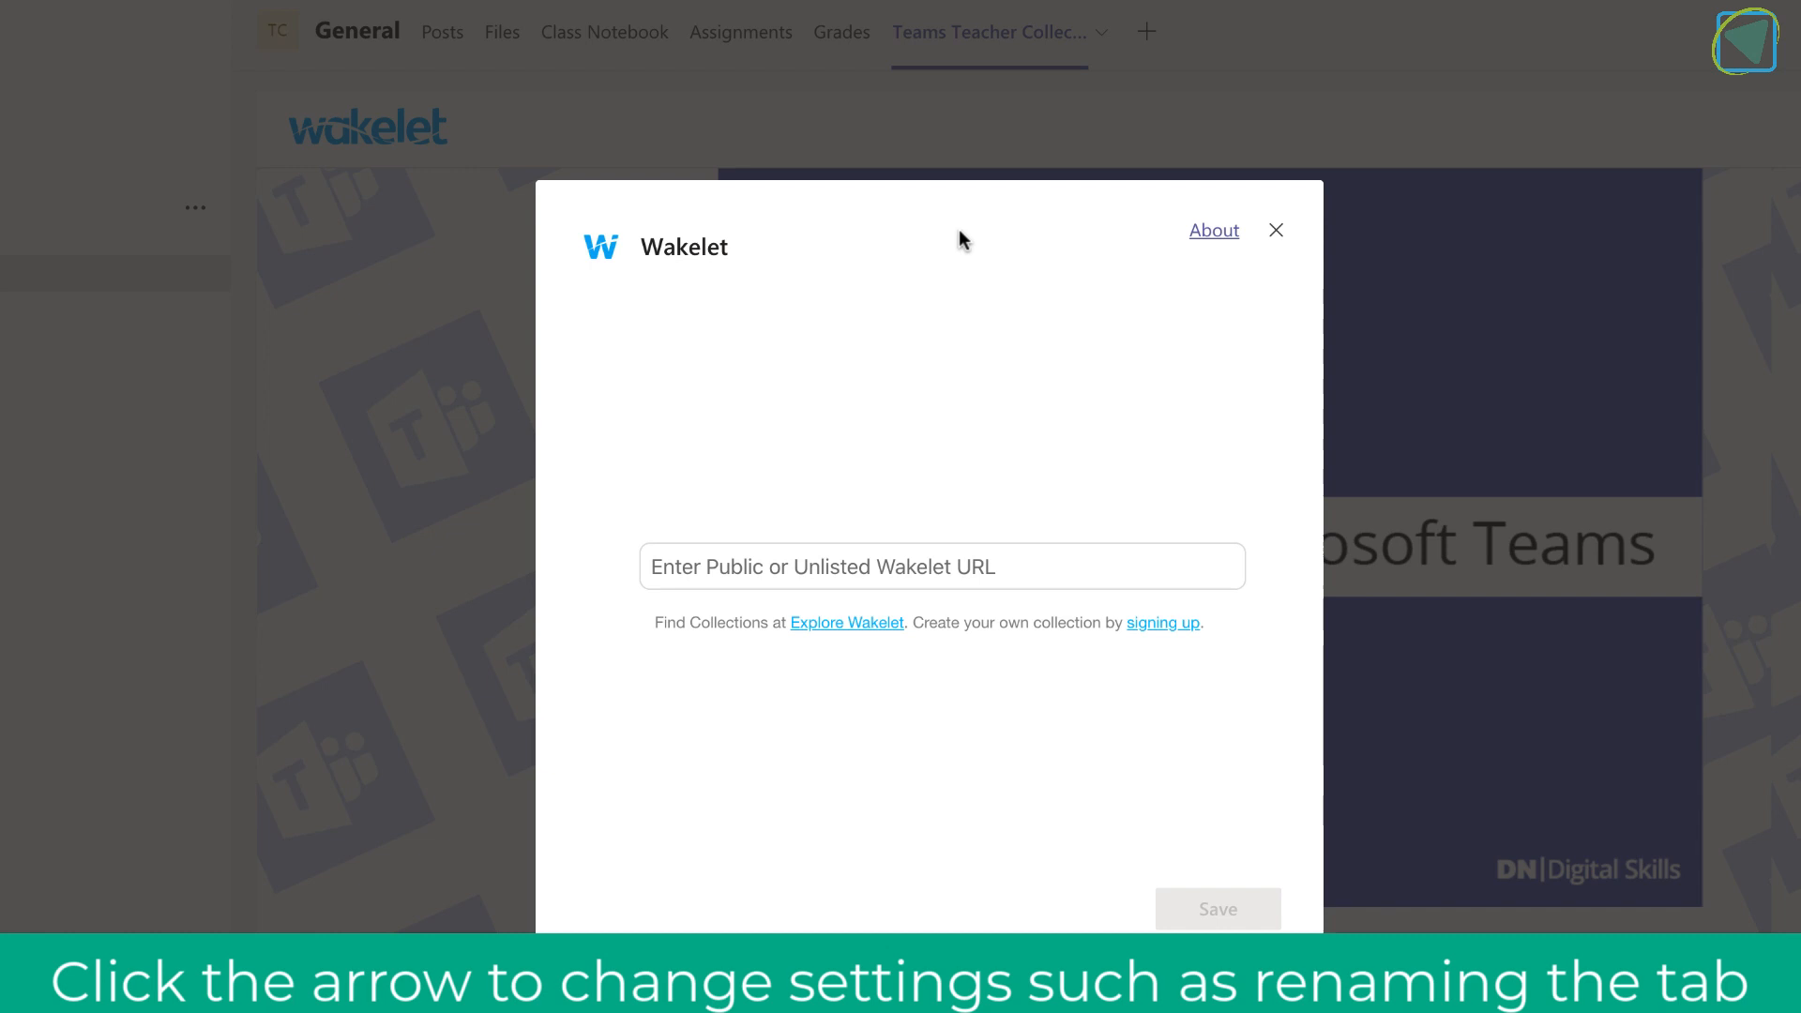
click(1276, 229)
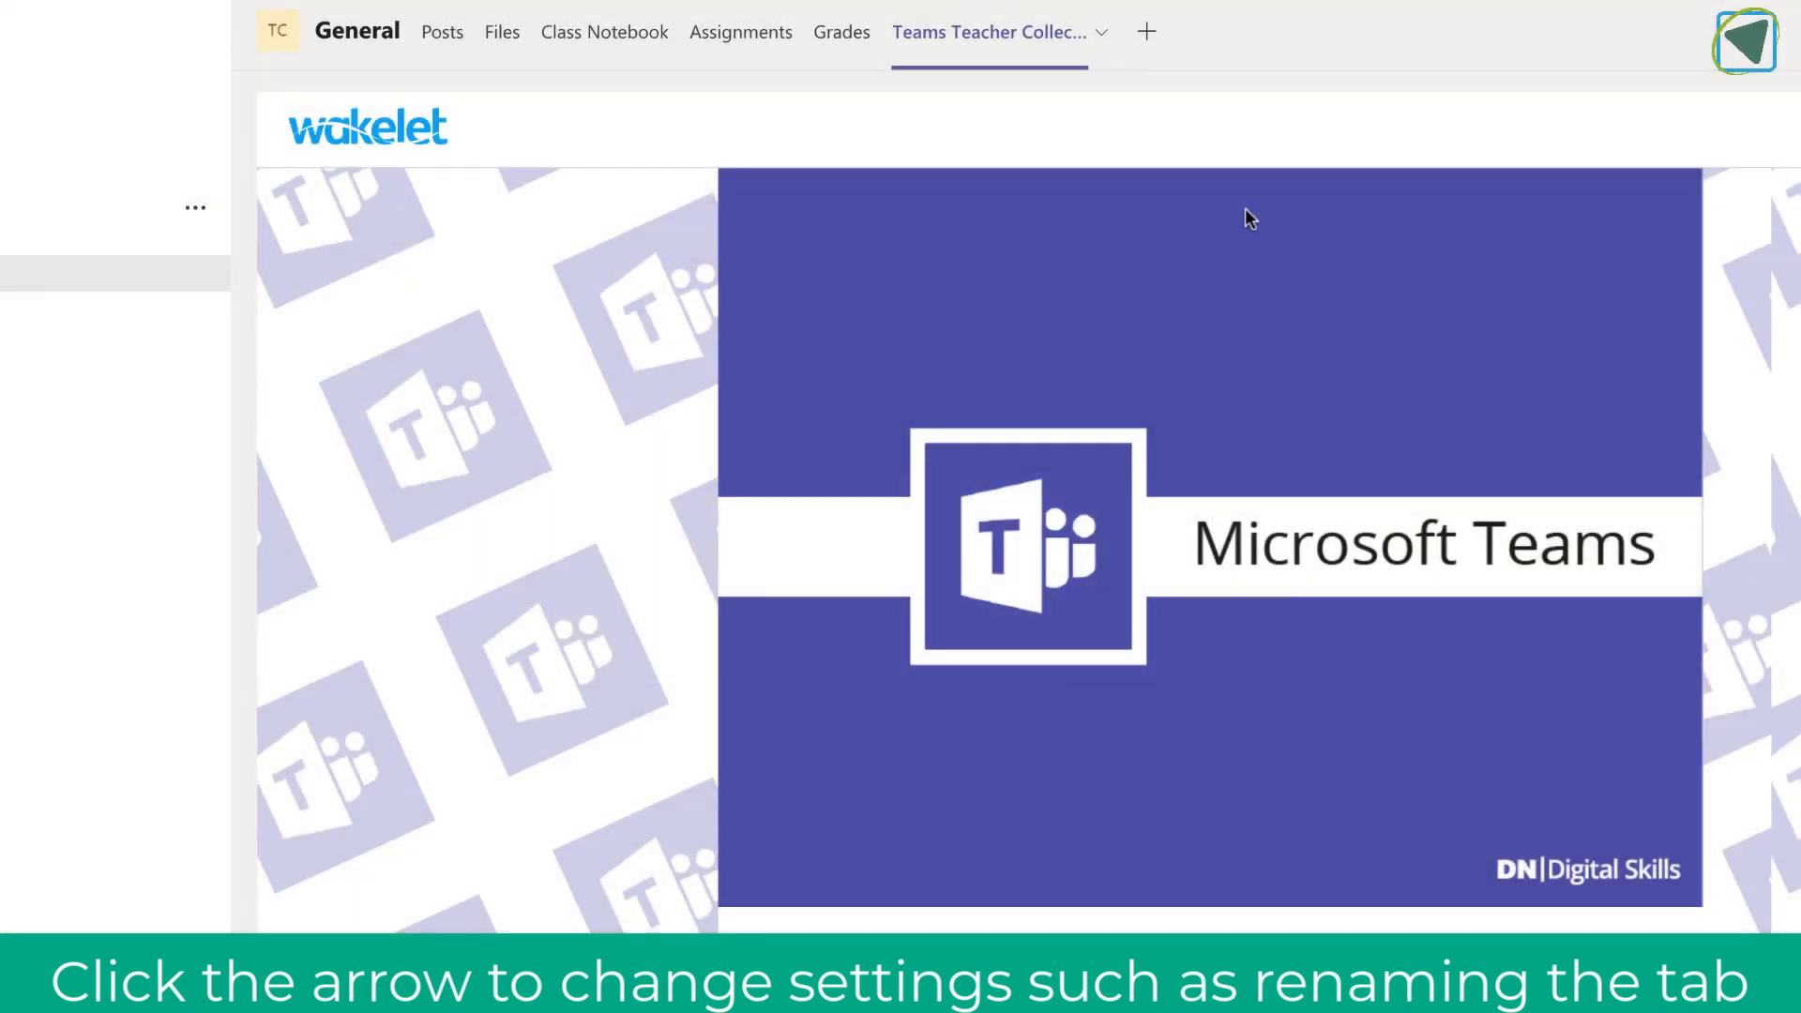
click(1145, 32)
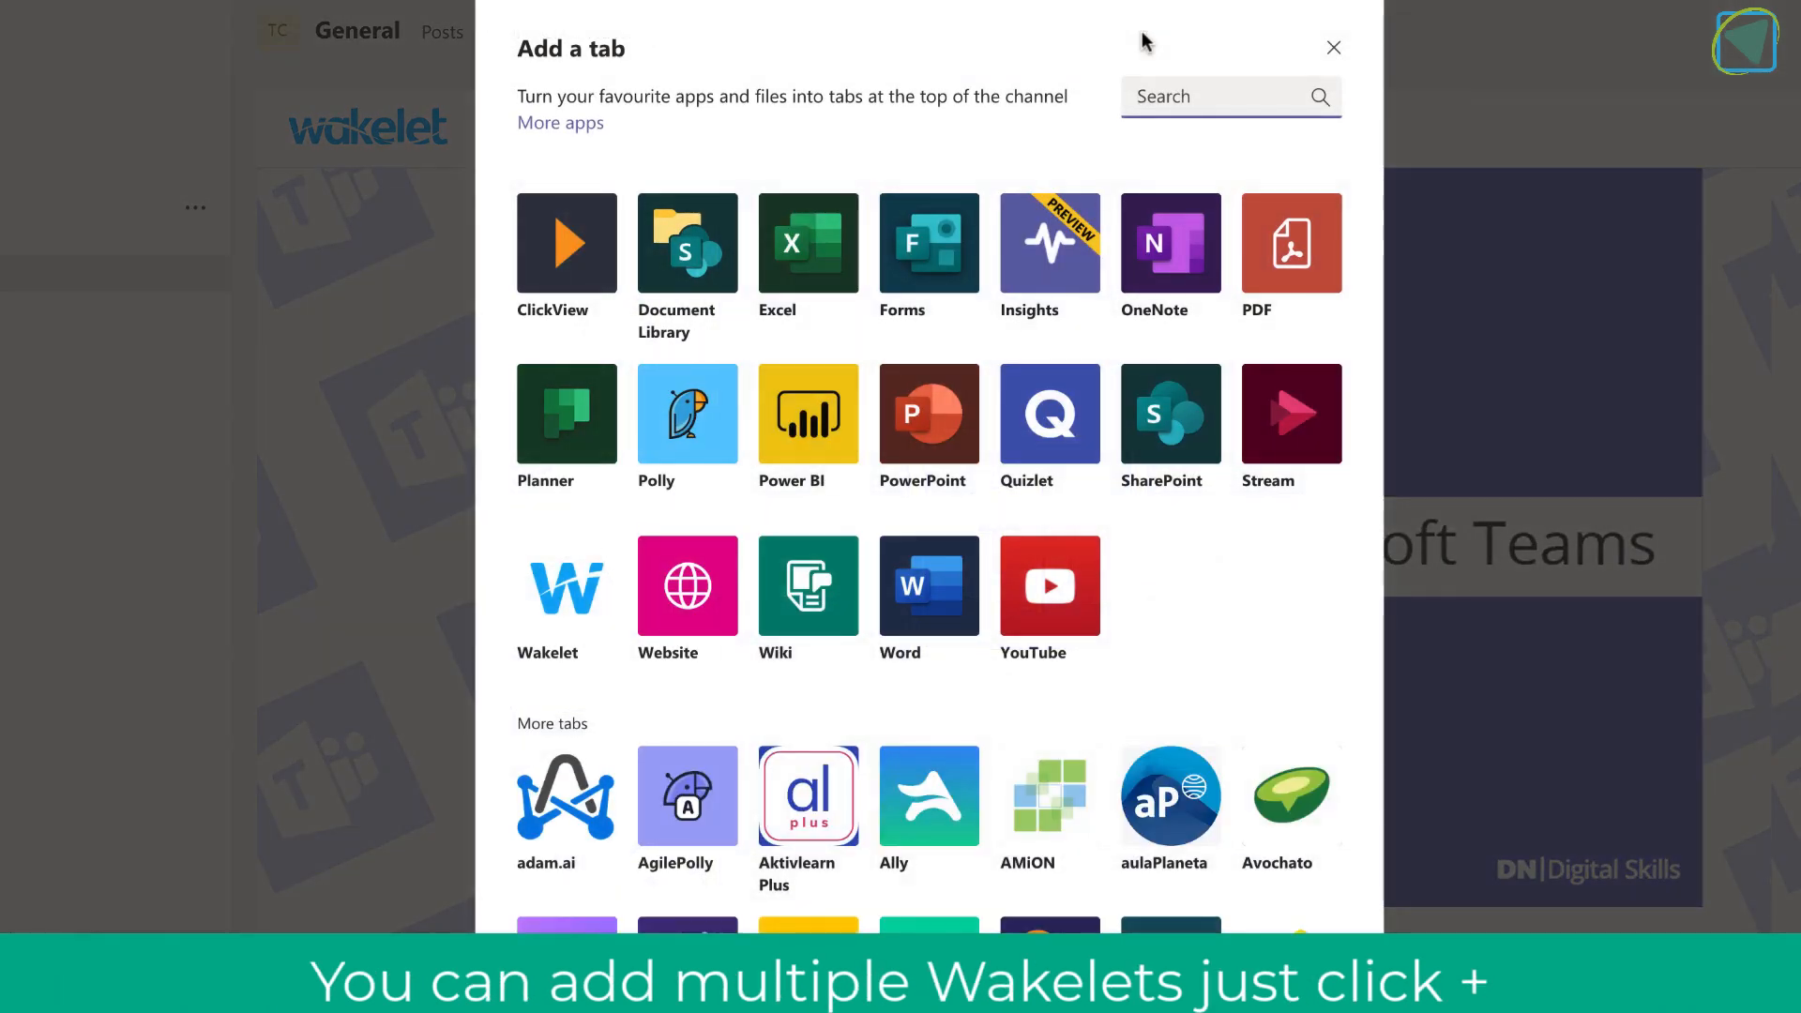
click(565, 586)
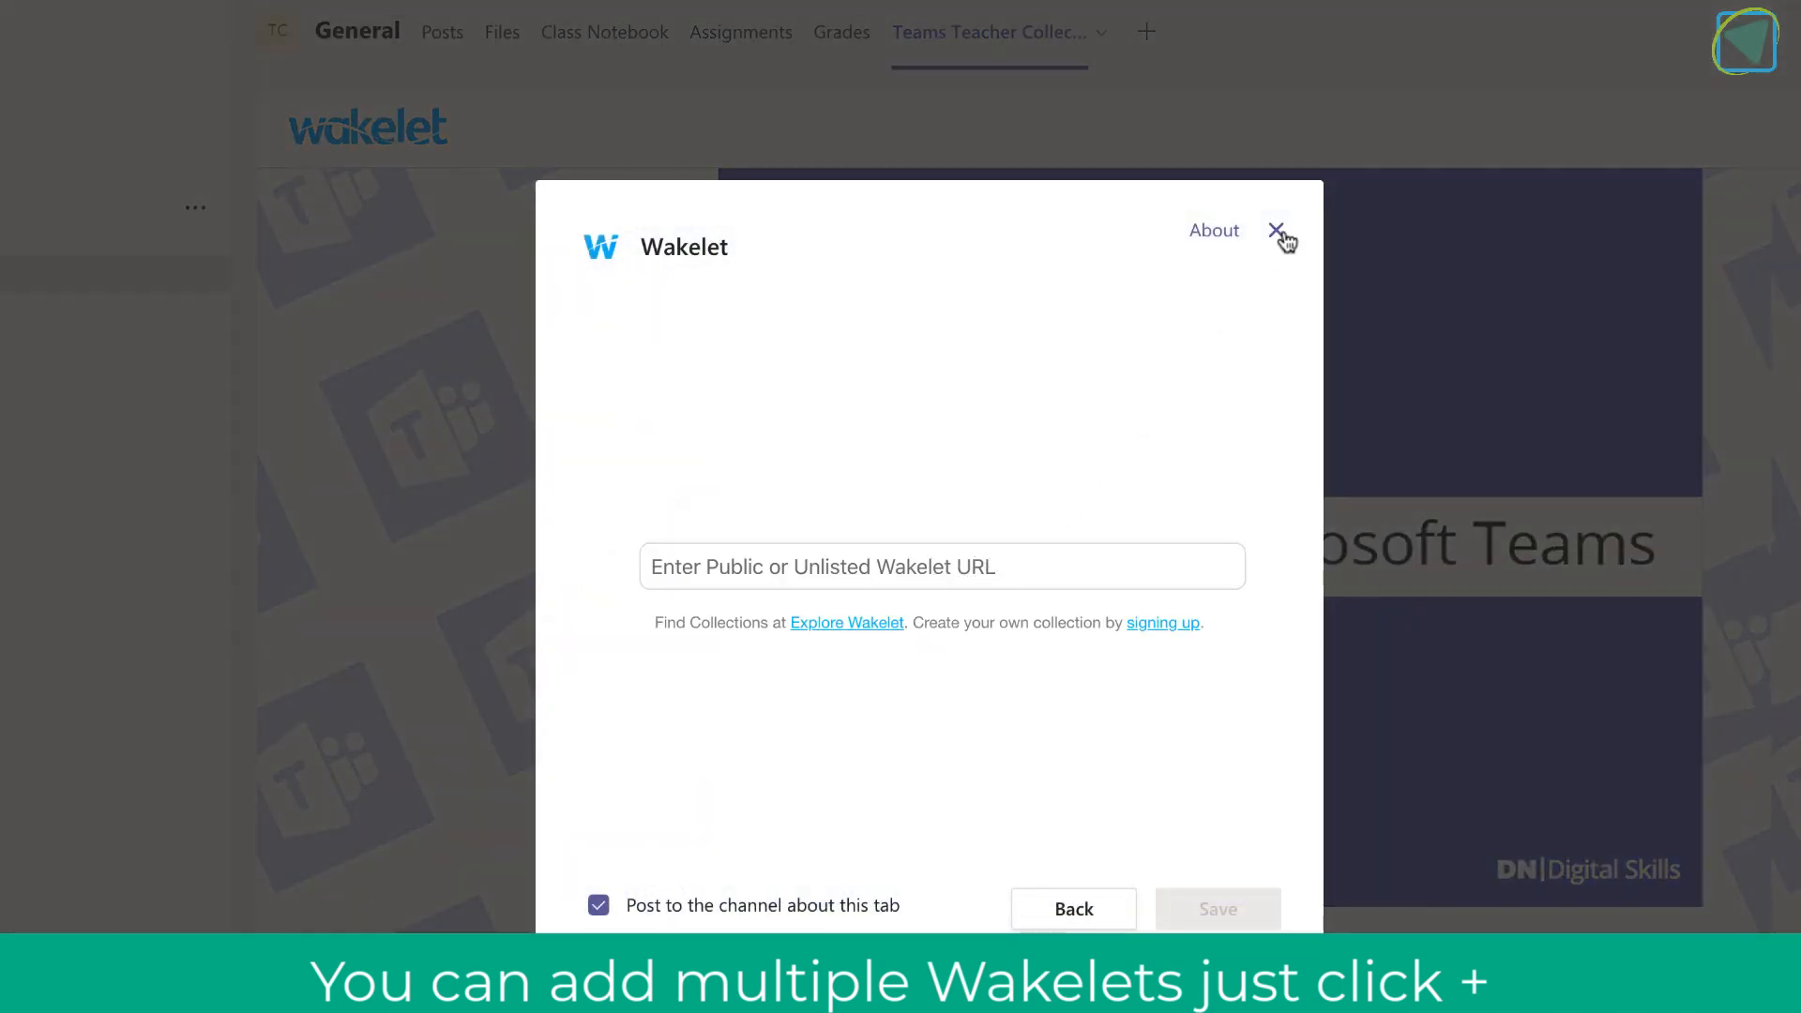
click(1278, 229)
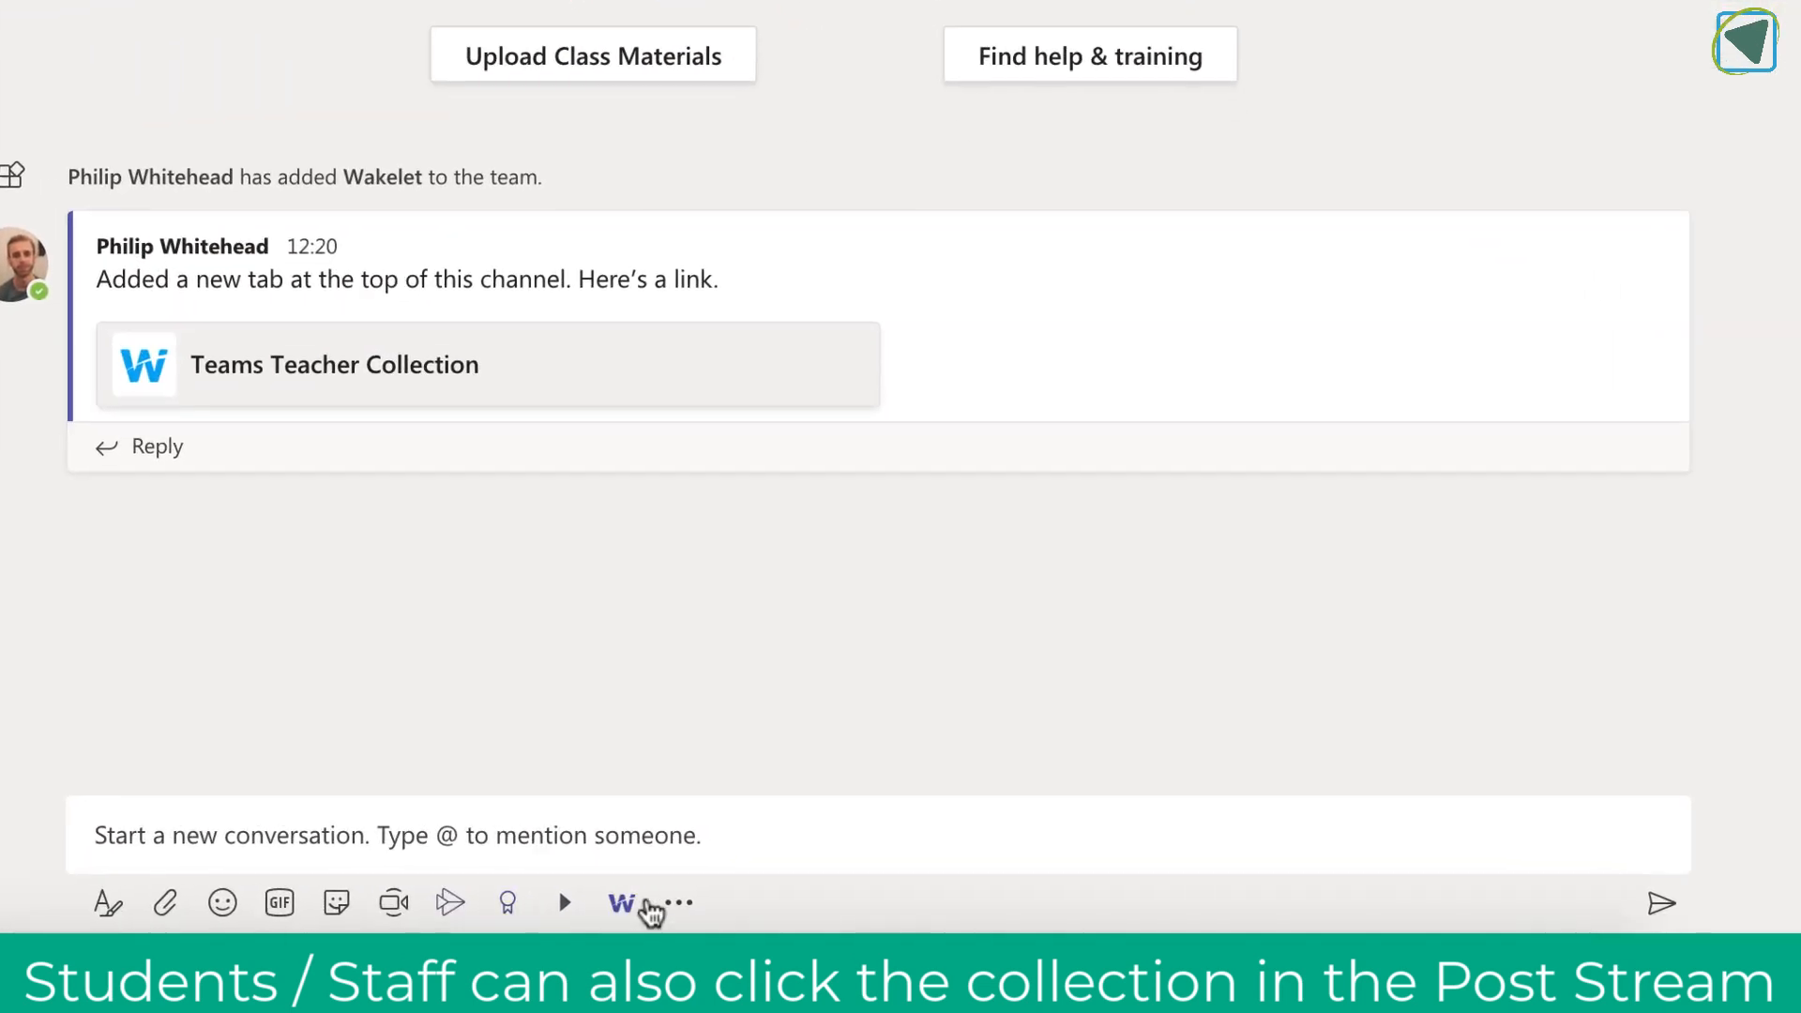
Step: Share the FlipGrid Teacher Collection card in the channel post with a 'Check' note
click(621, 902)
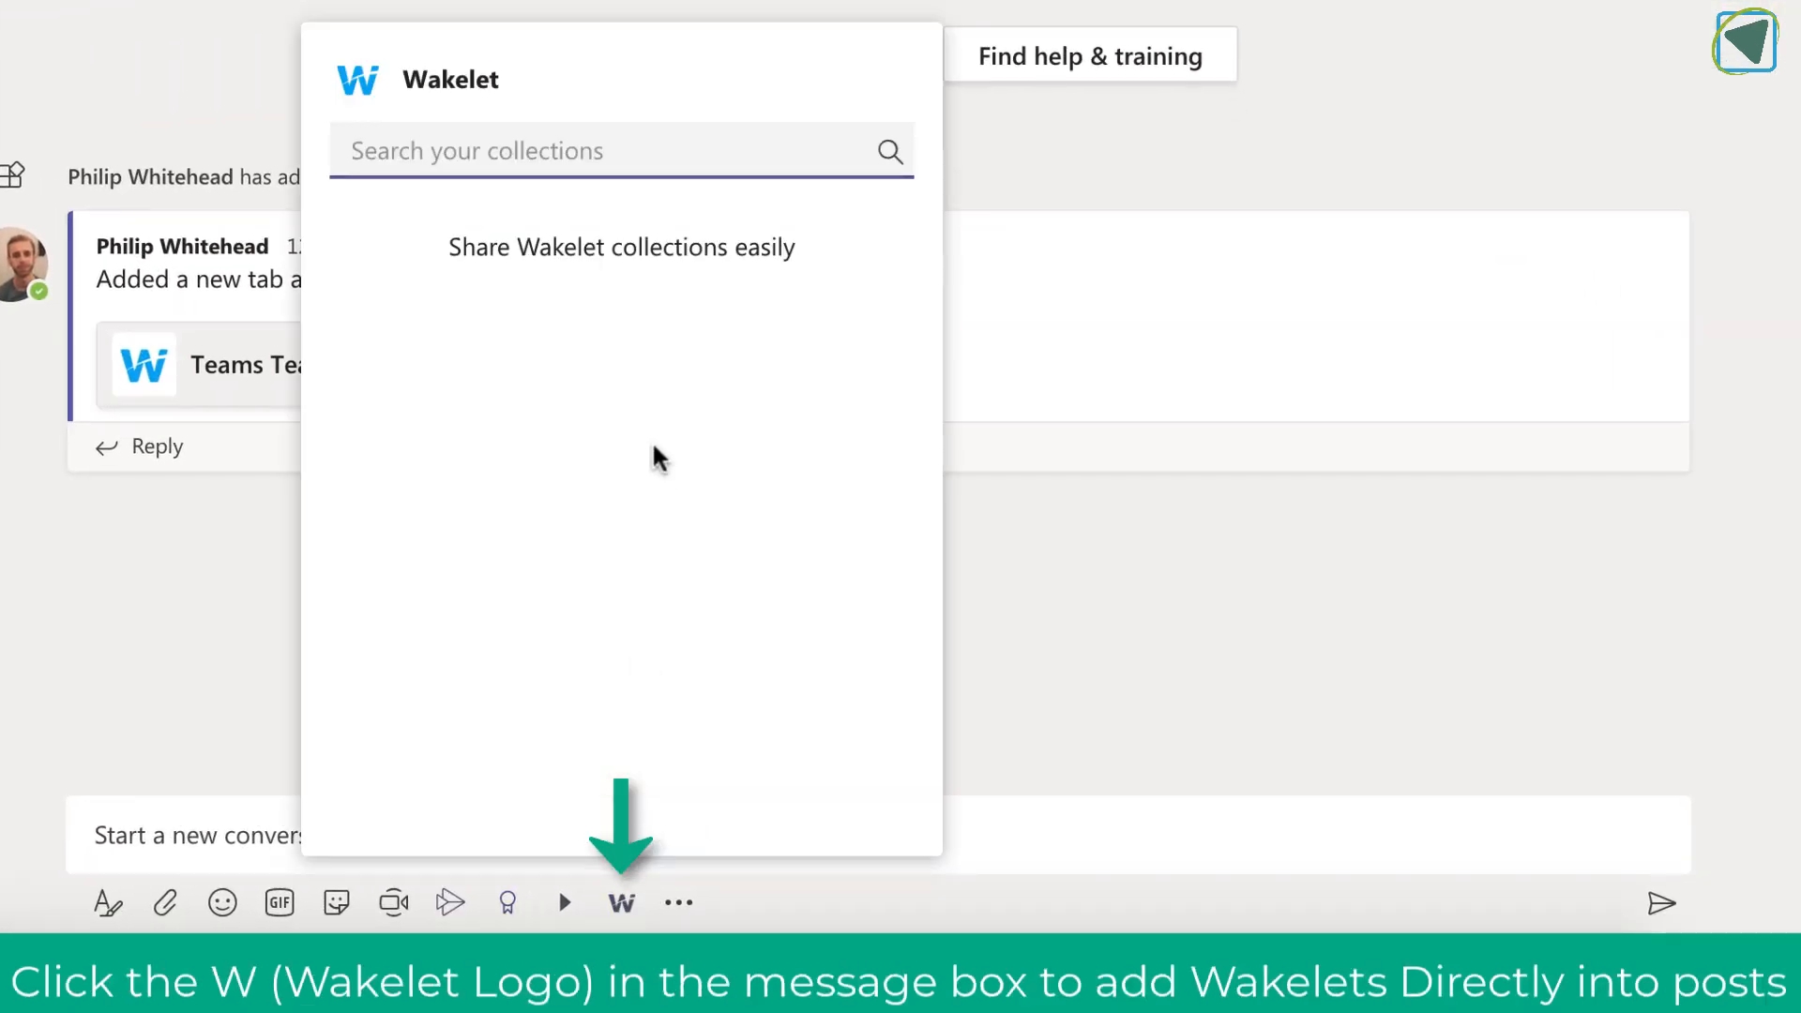
text(fl)
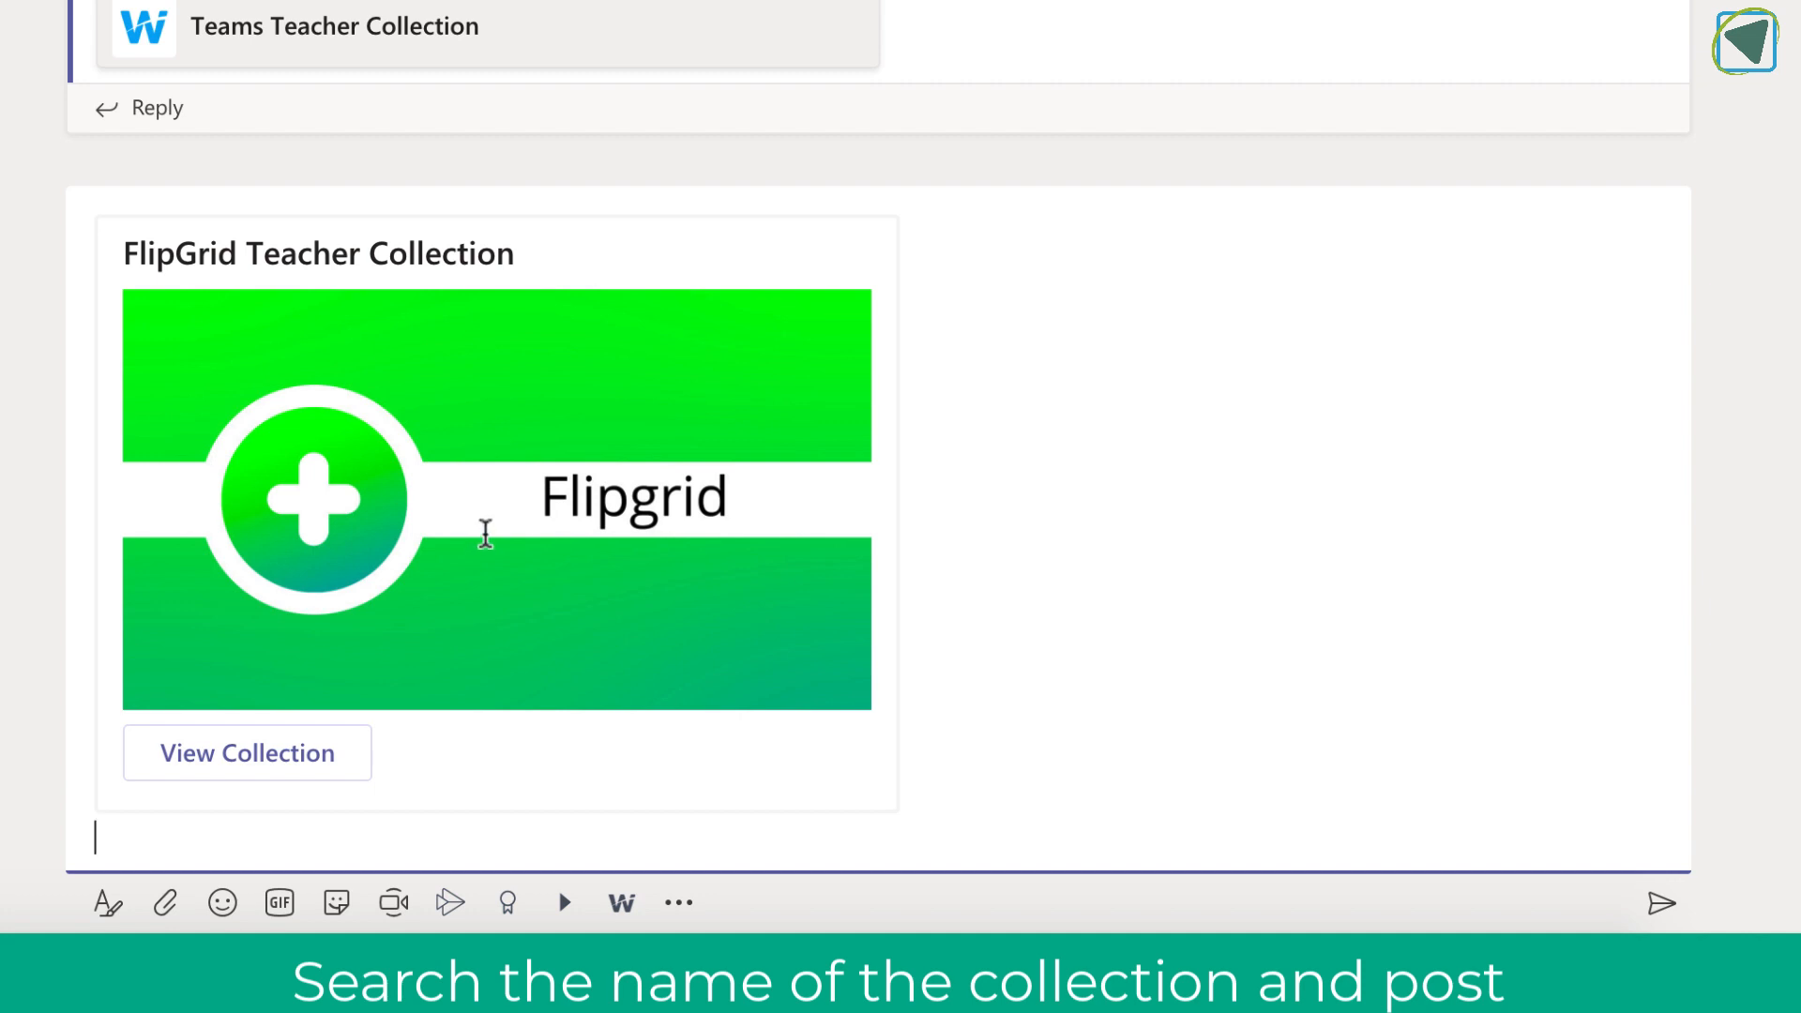
text(Check)
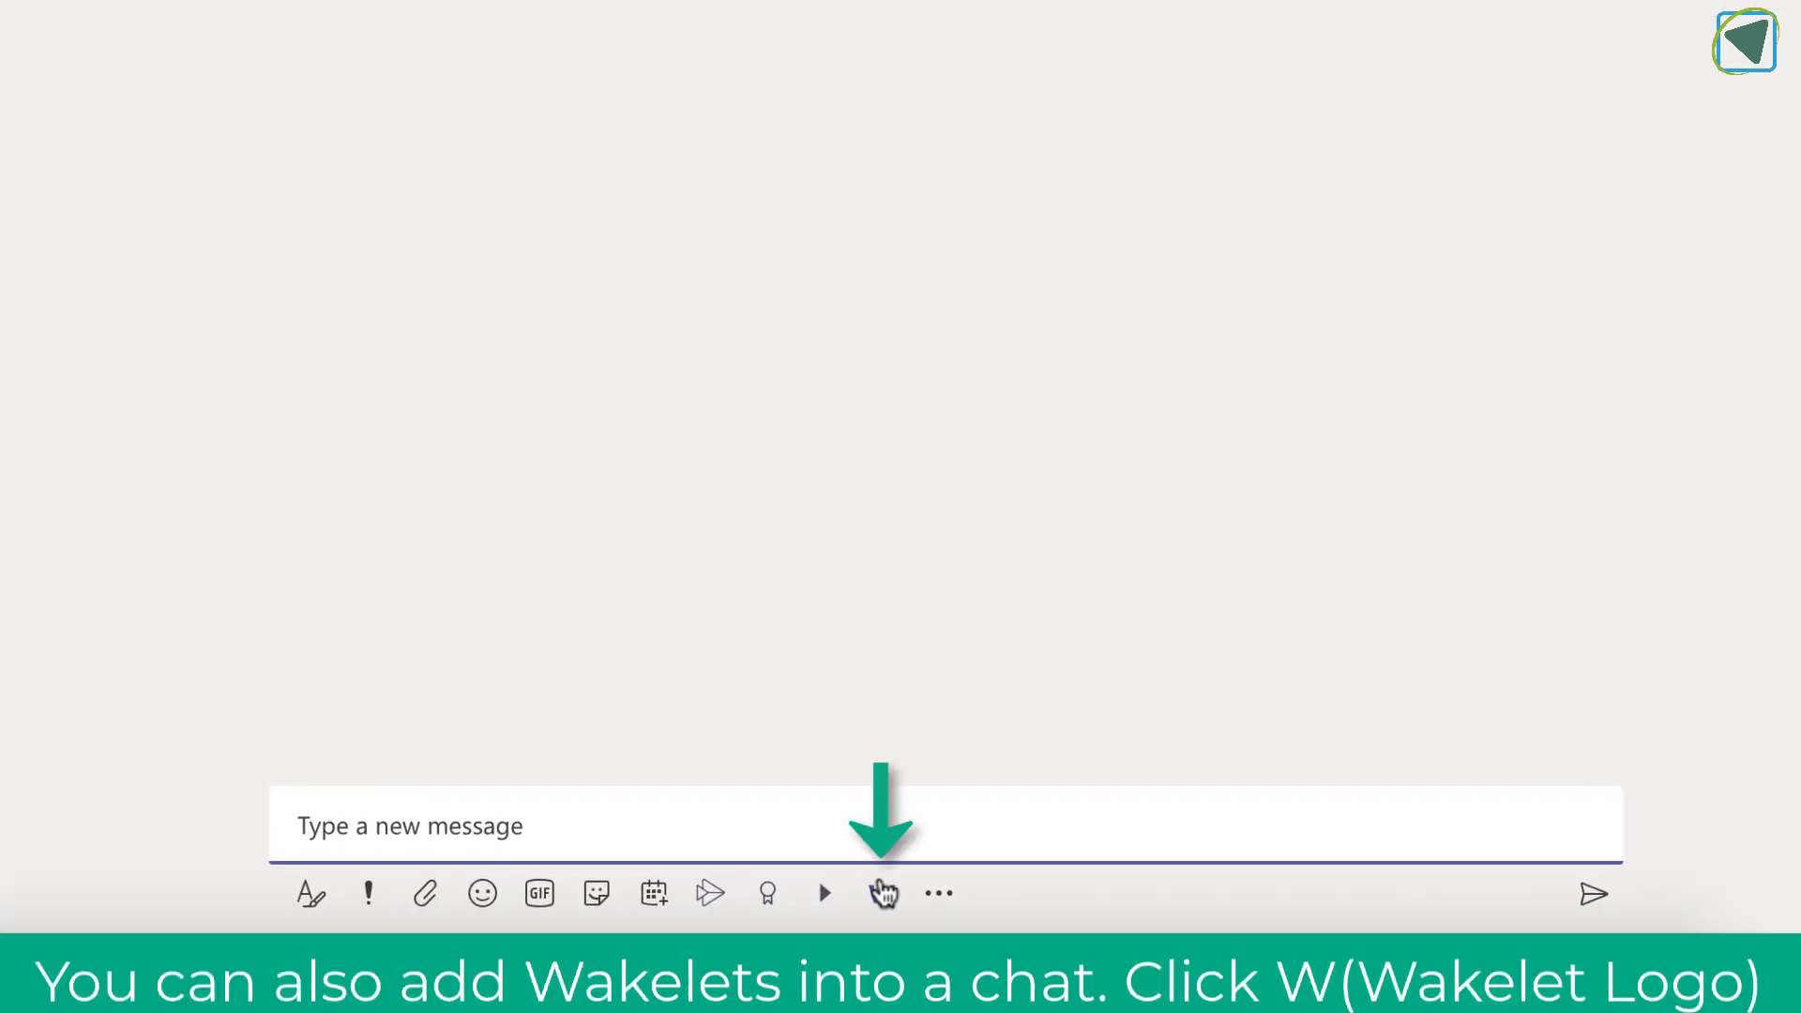
Step: Send the Usefull Websites Wakelet card in the Elon Musk chat, then return to the team channel
click(882, 893)
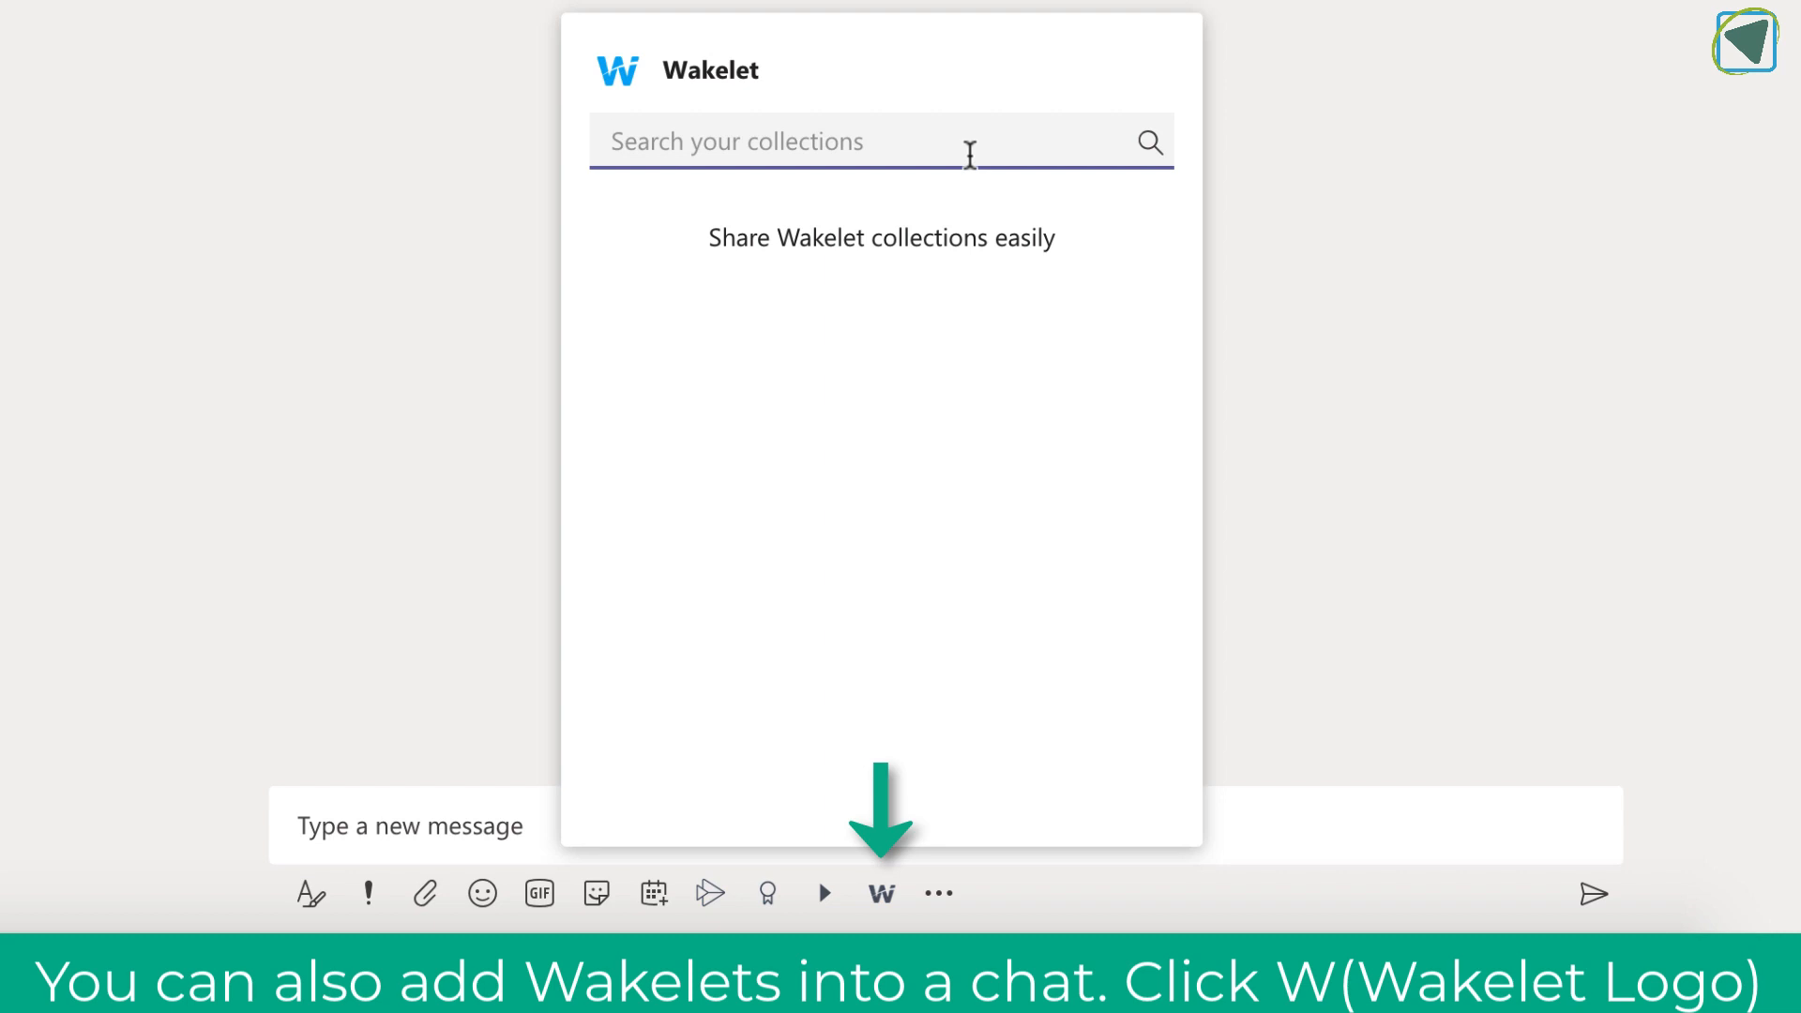
text(websit)
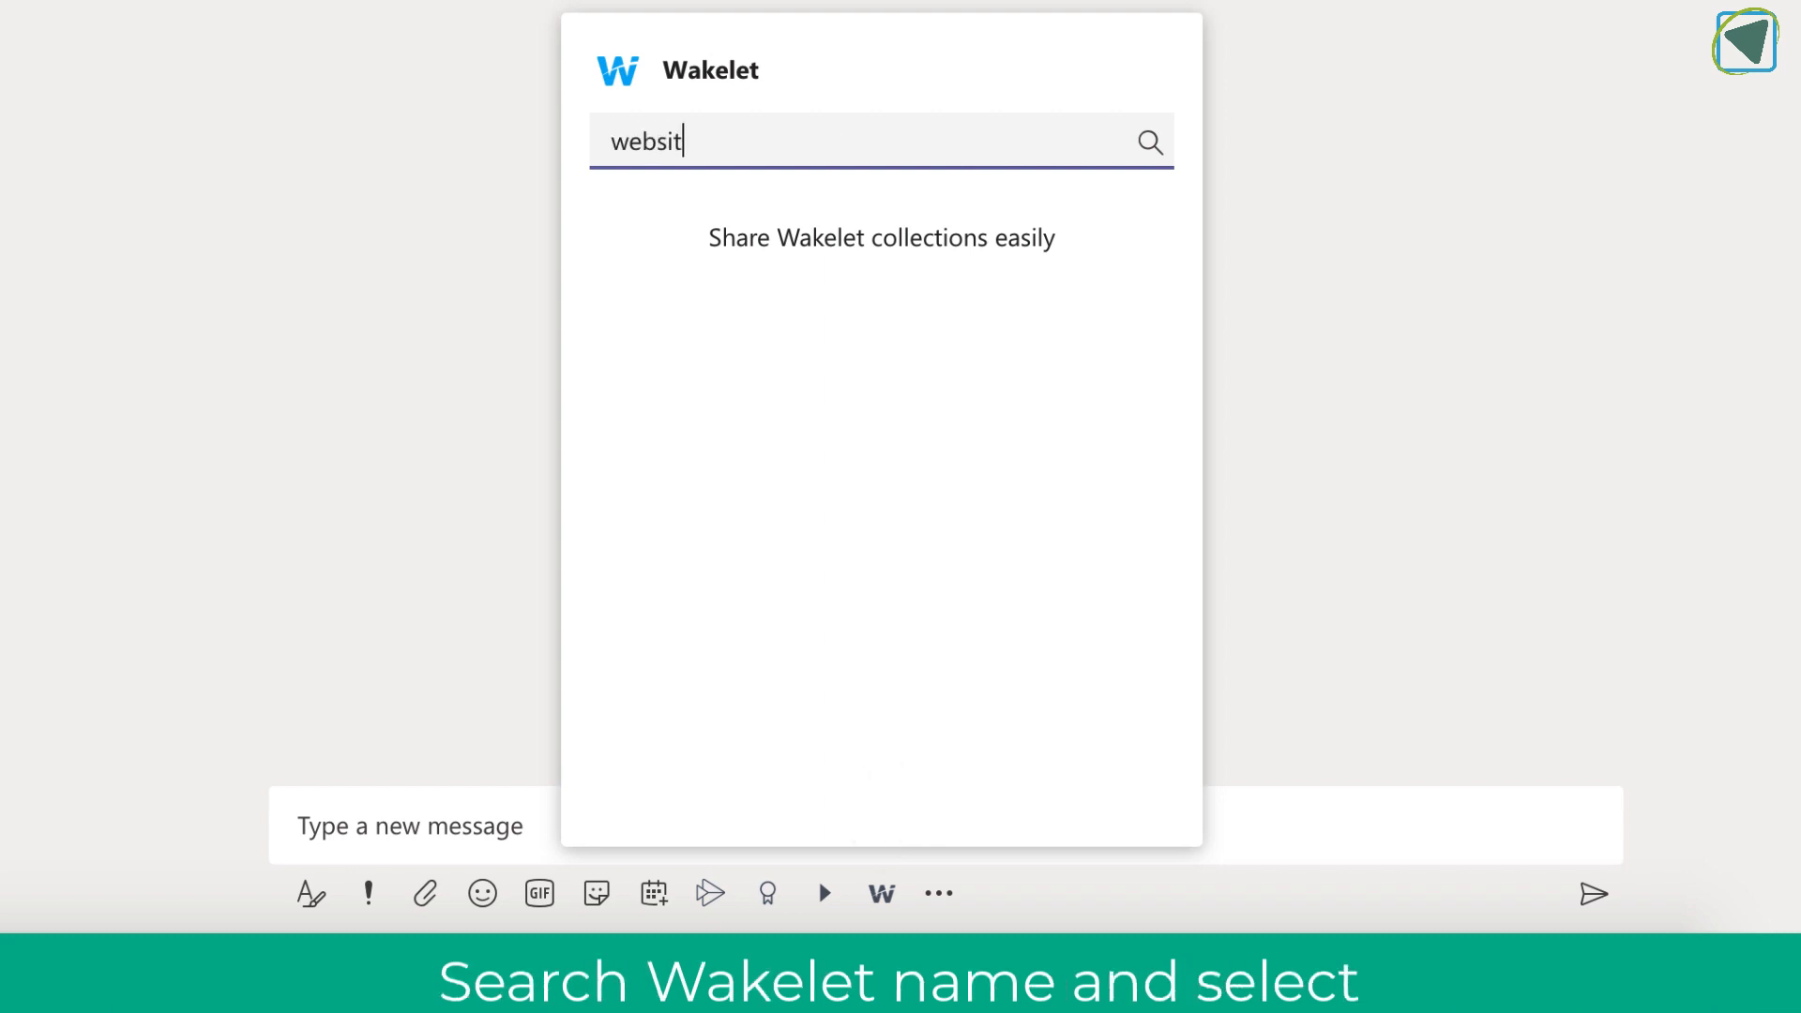
text(e)
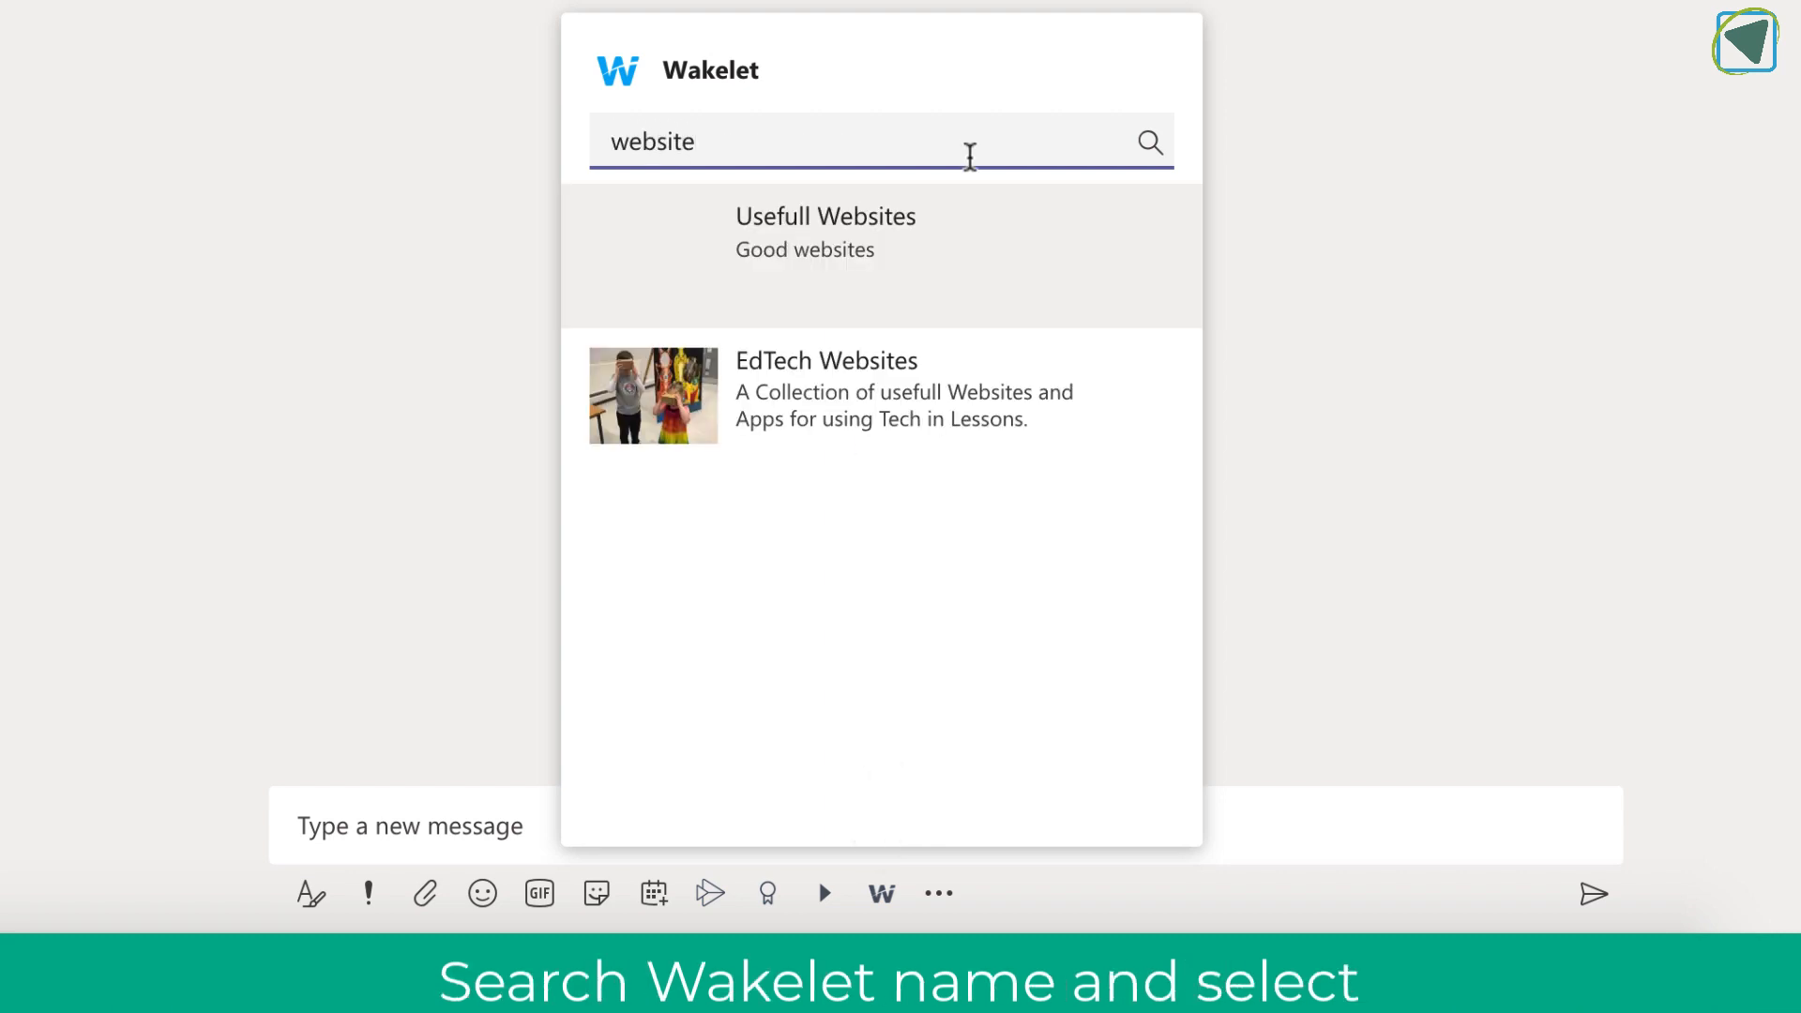
click(826, 233)
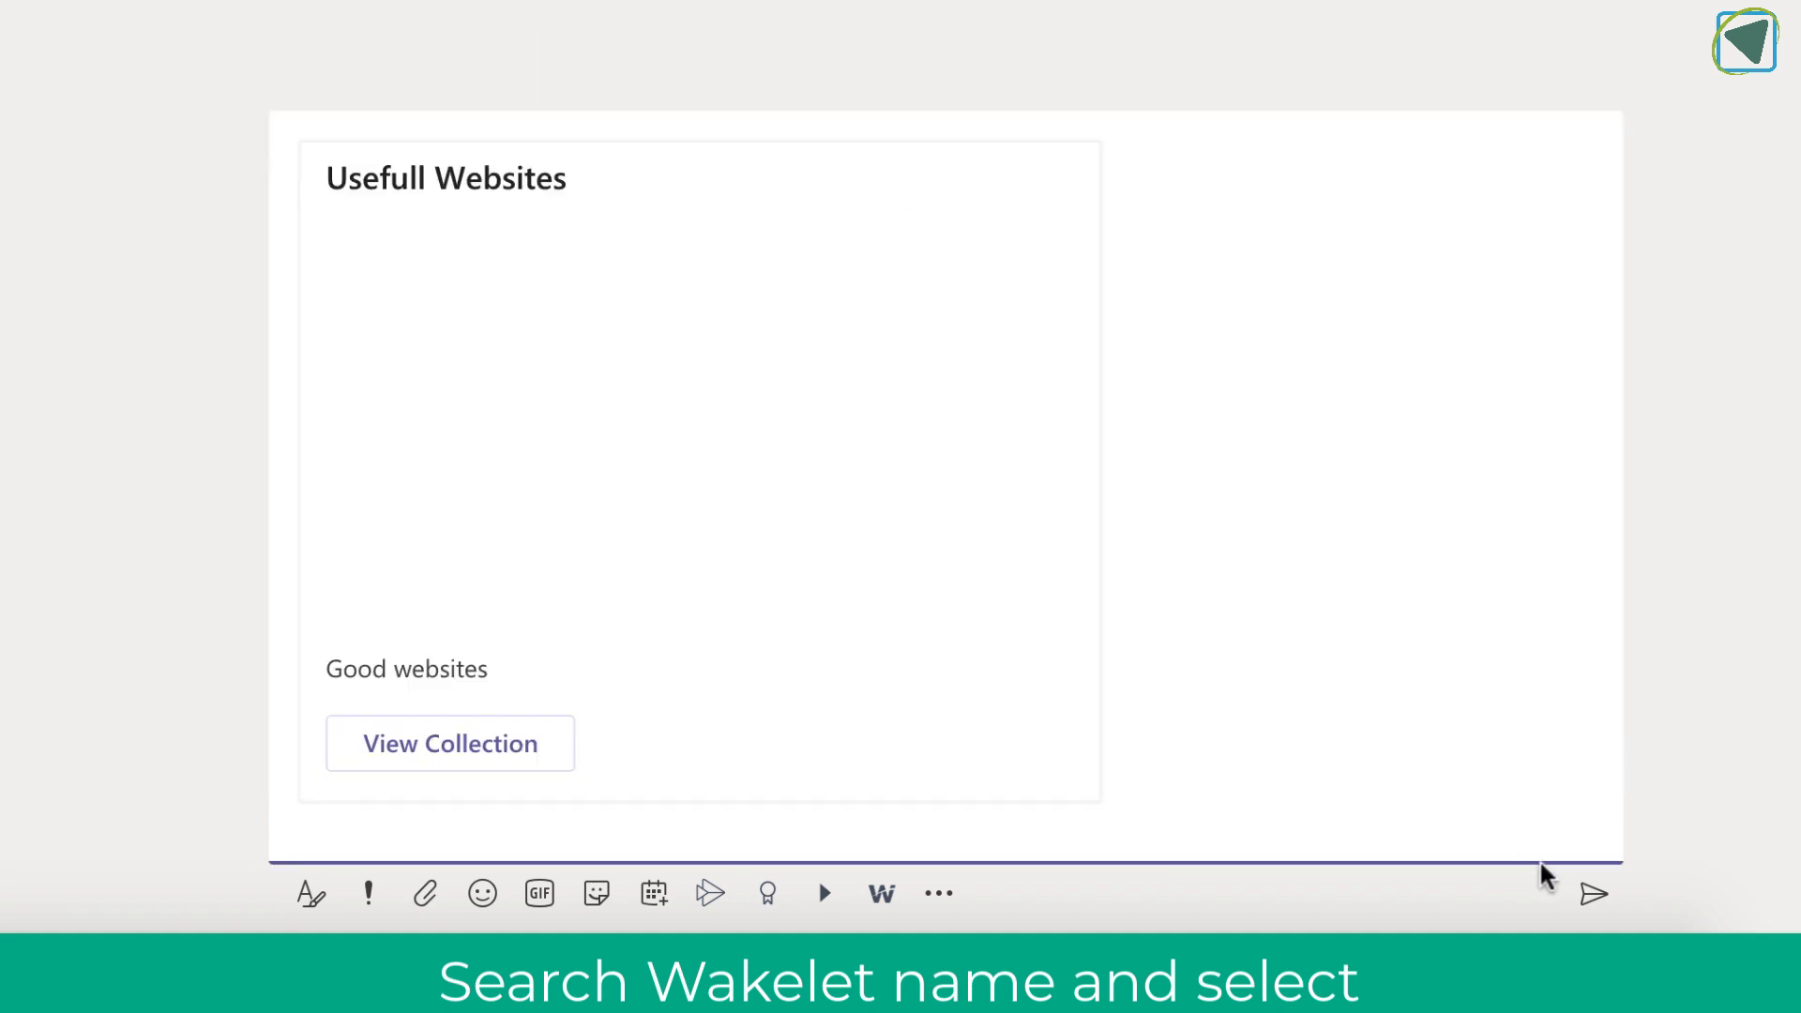
click(1593, 893)
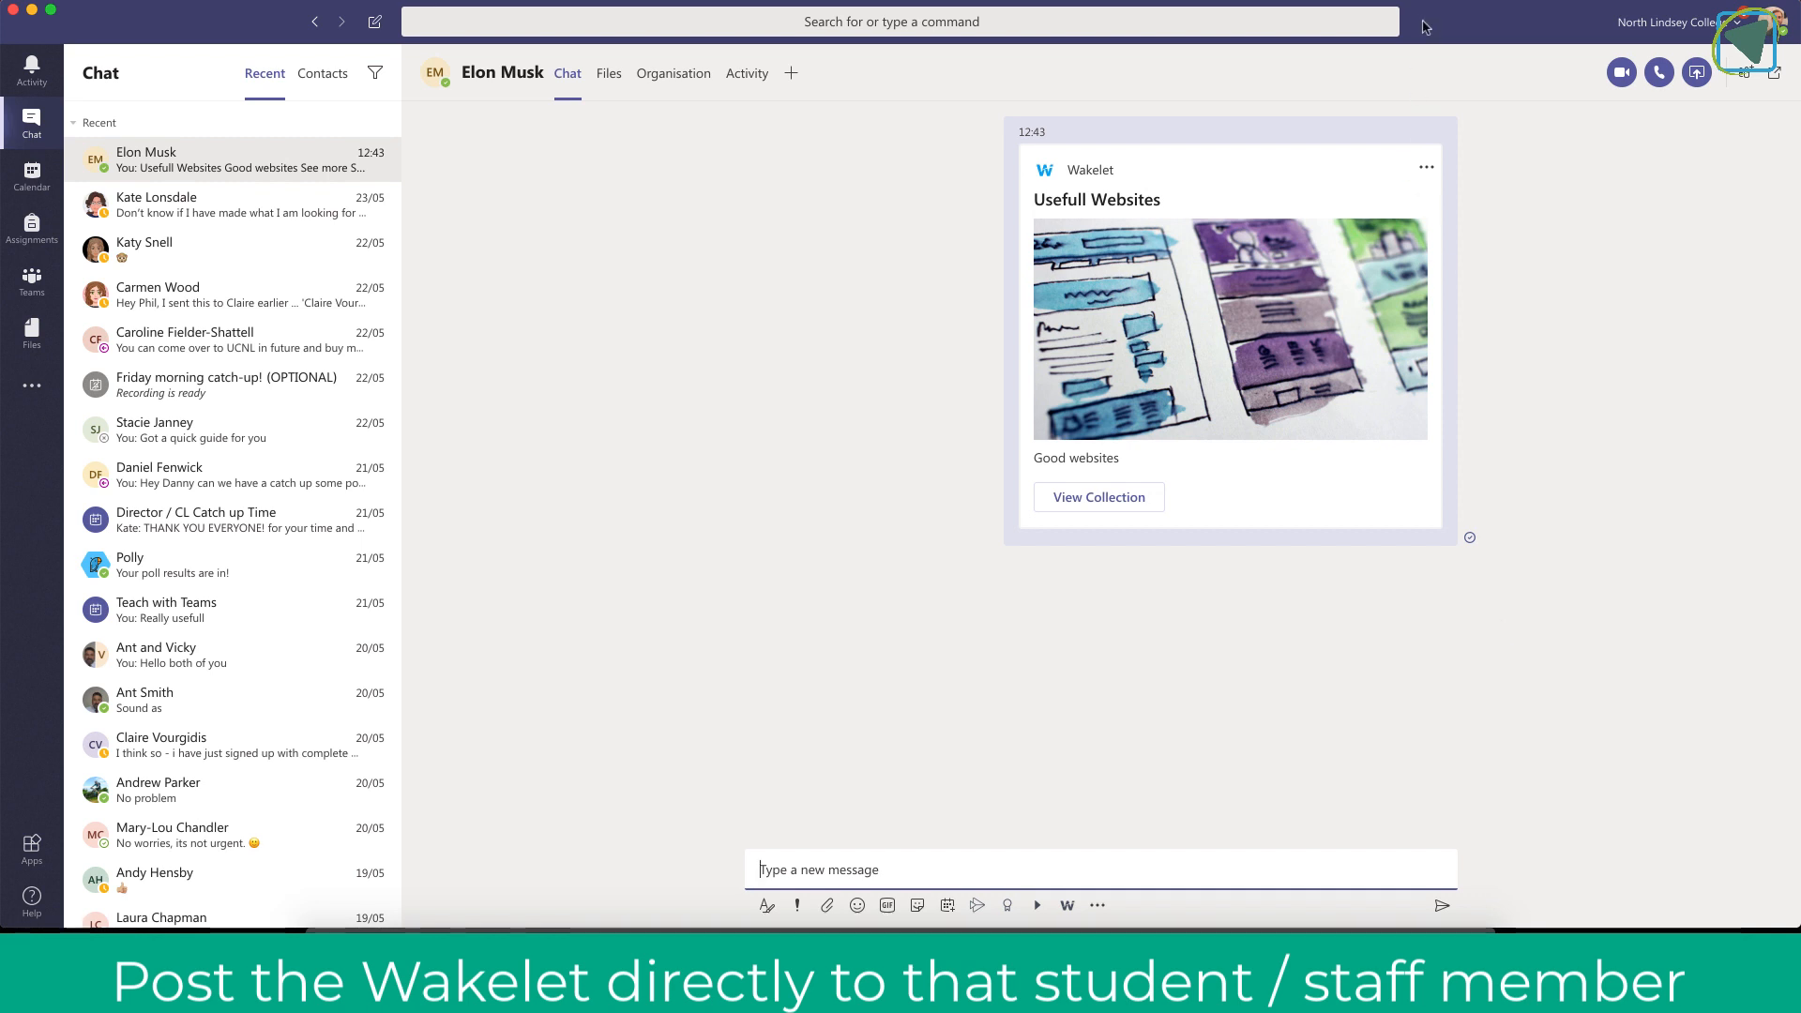
click(32, 302)
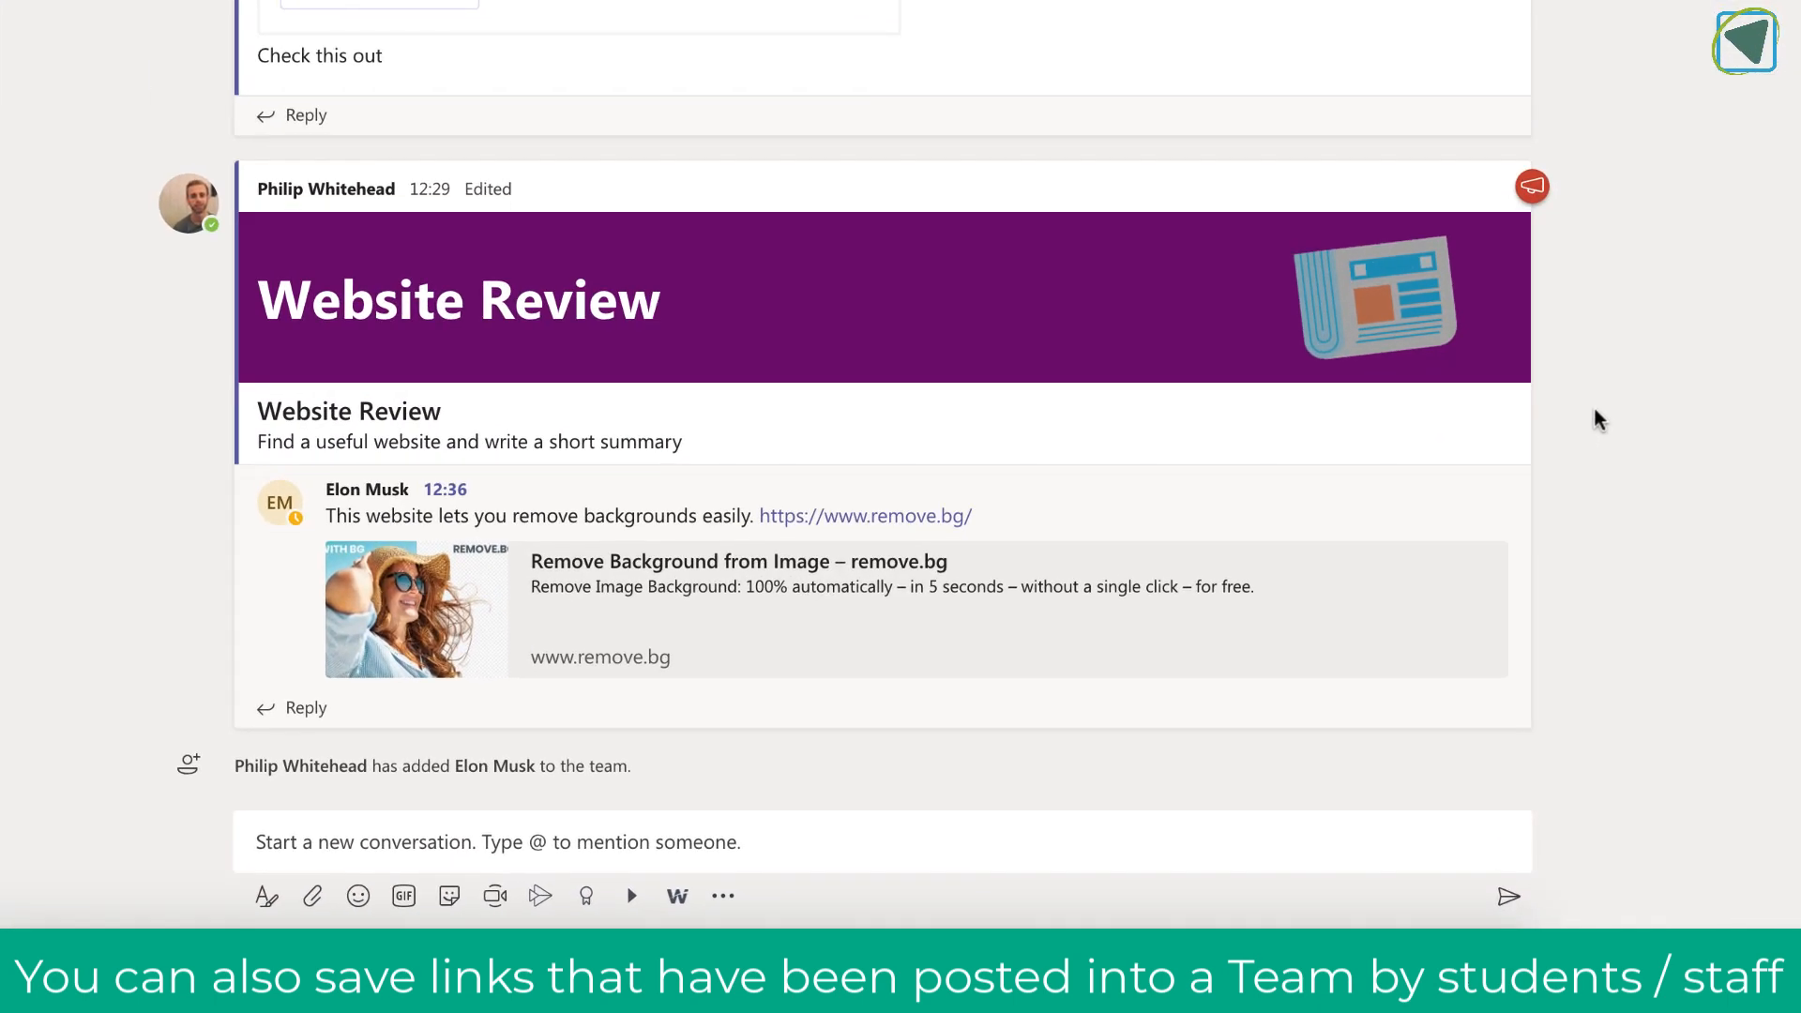
mouse_move(1439, 518)
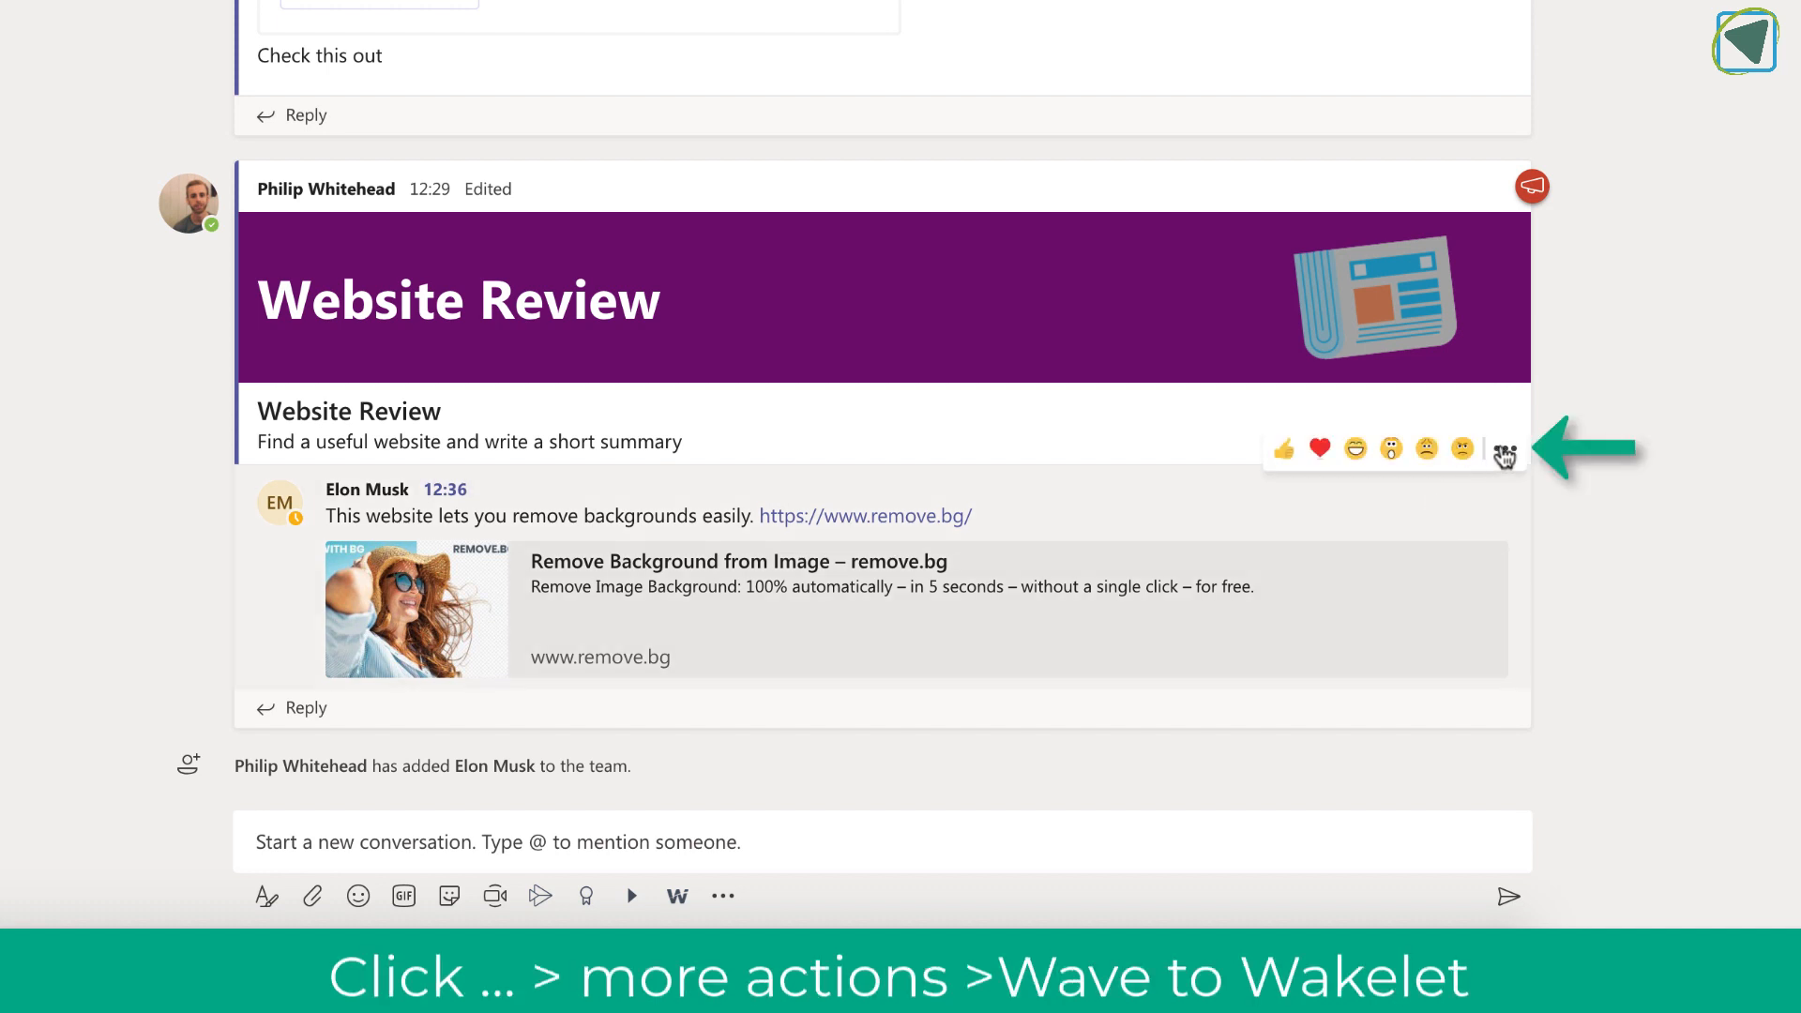
Step: Choose Save To Wakelet from the remove.bg post's More actions menu
click(1505, 448)
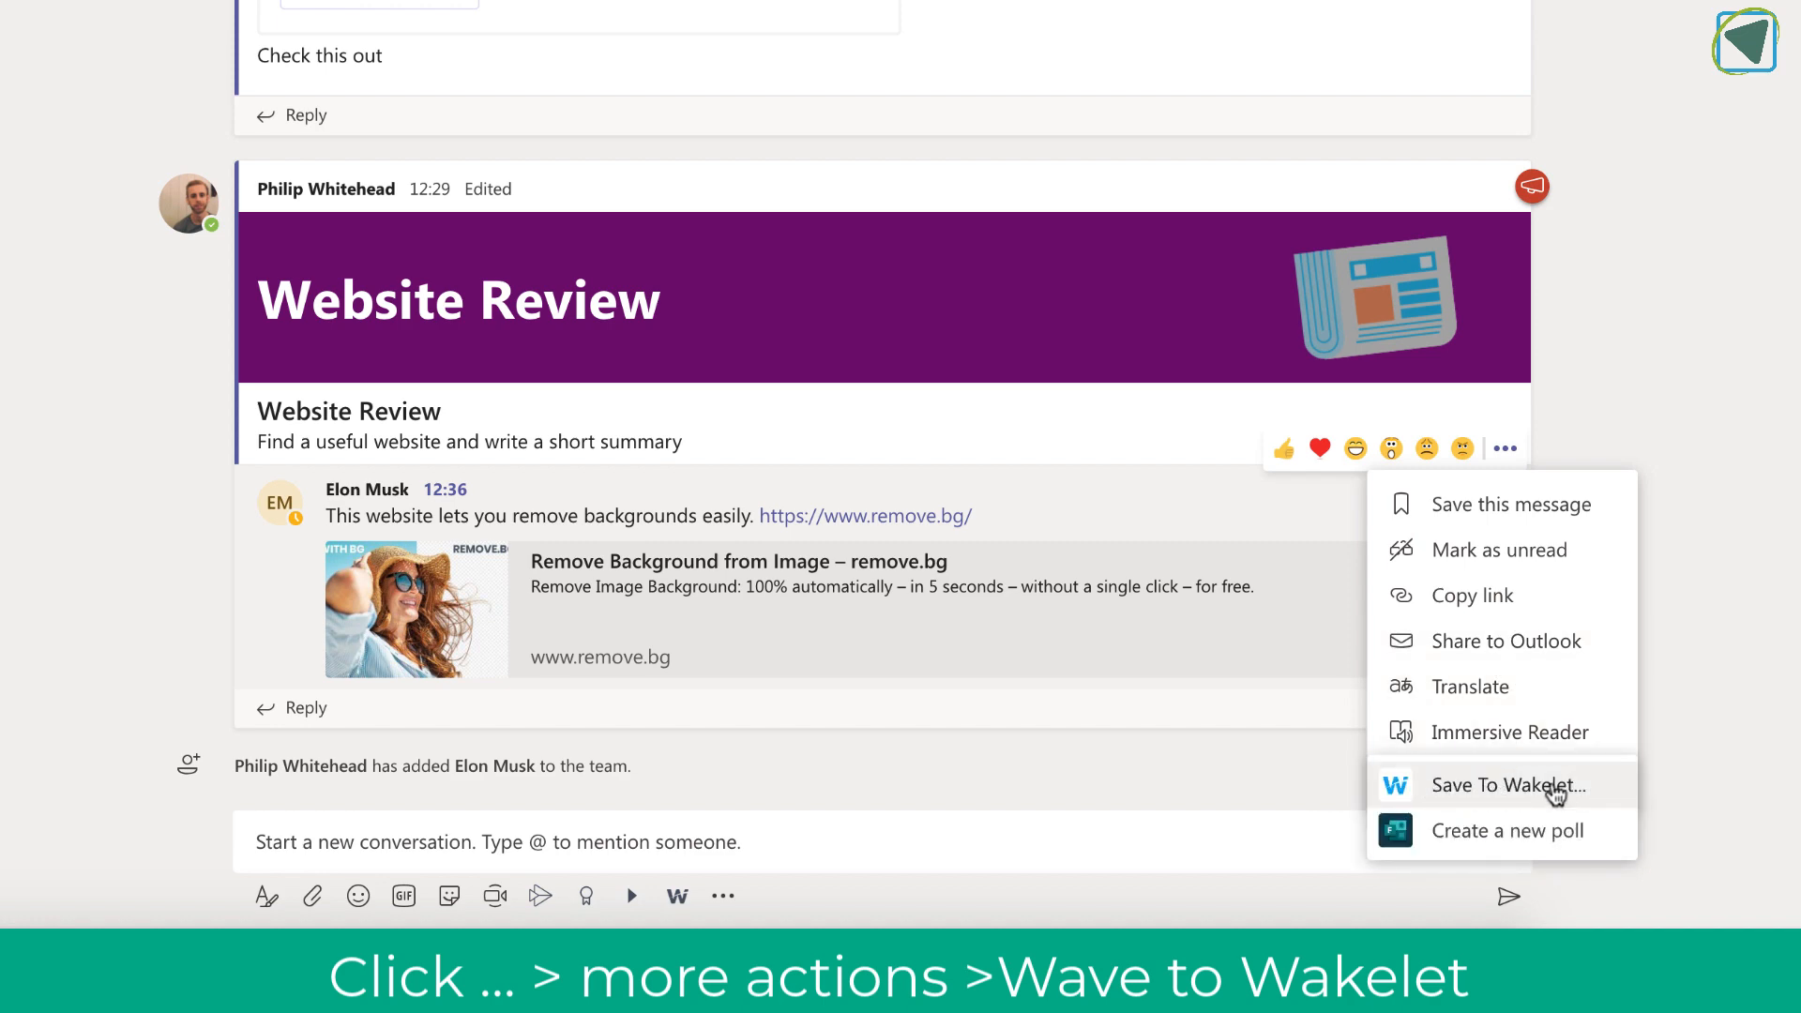
click(1511, 784)
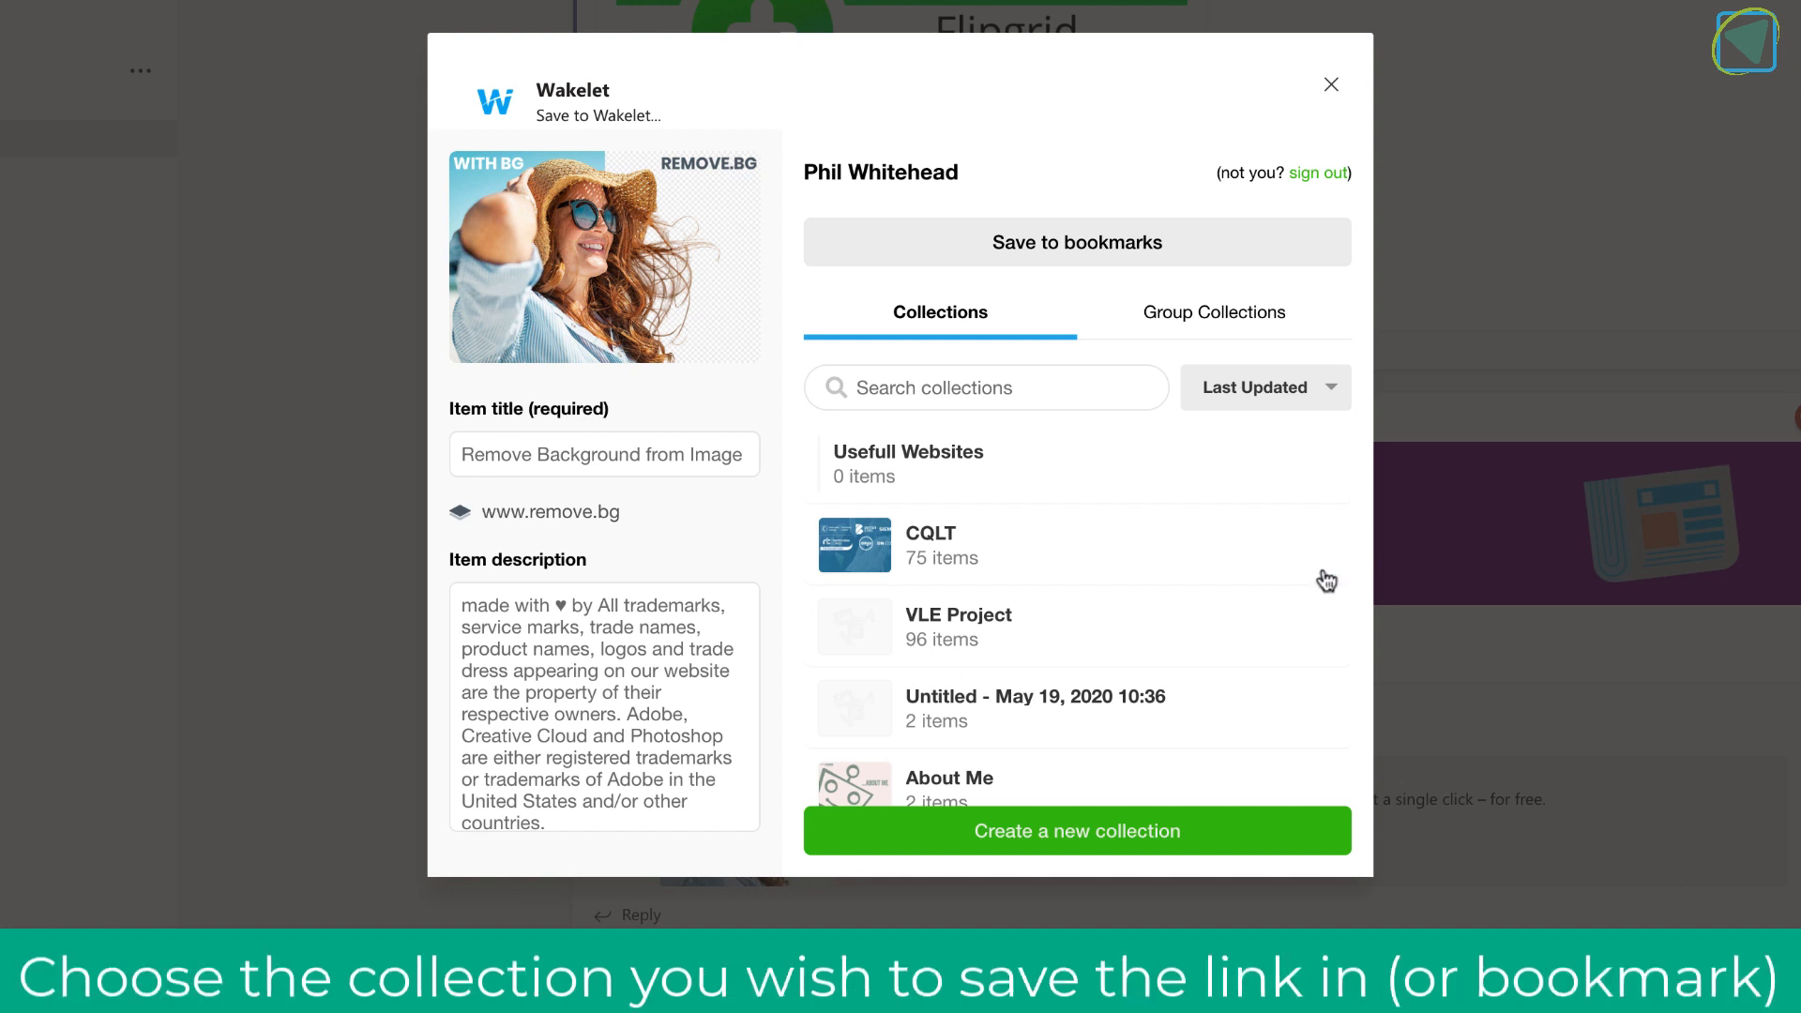
Step: Add the remove.bg link to the Usefull Websites collection and view it there
click(980, 464)
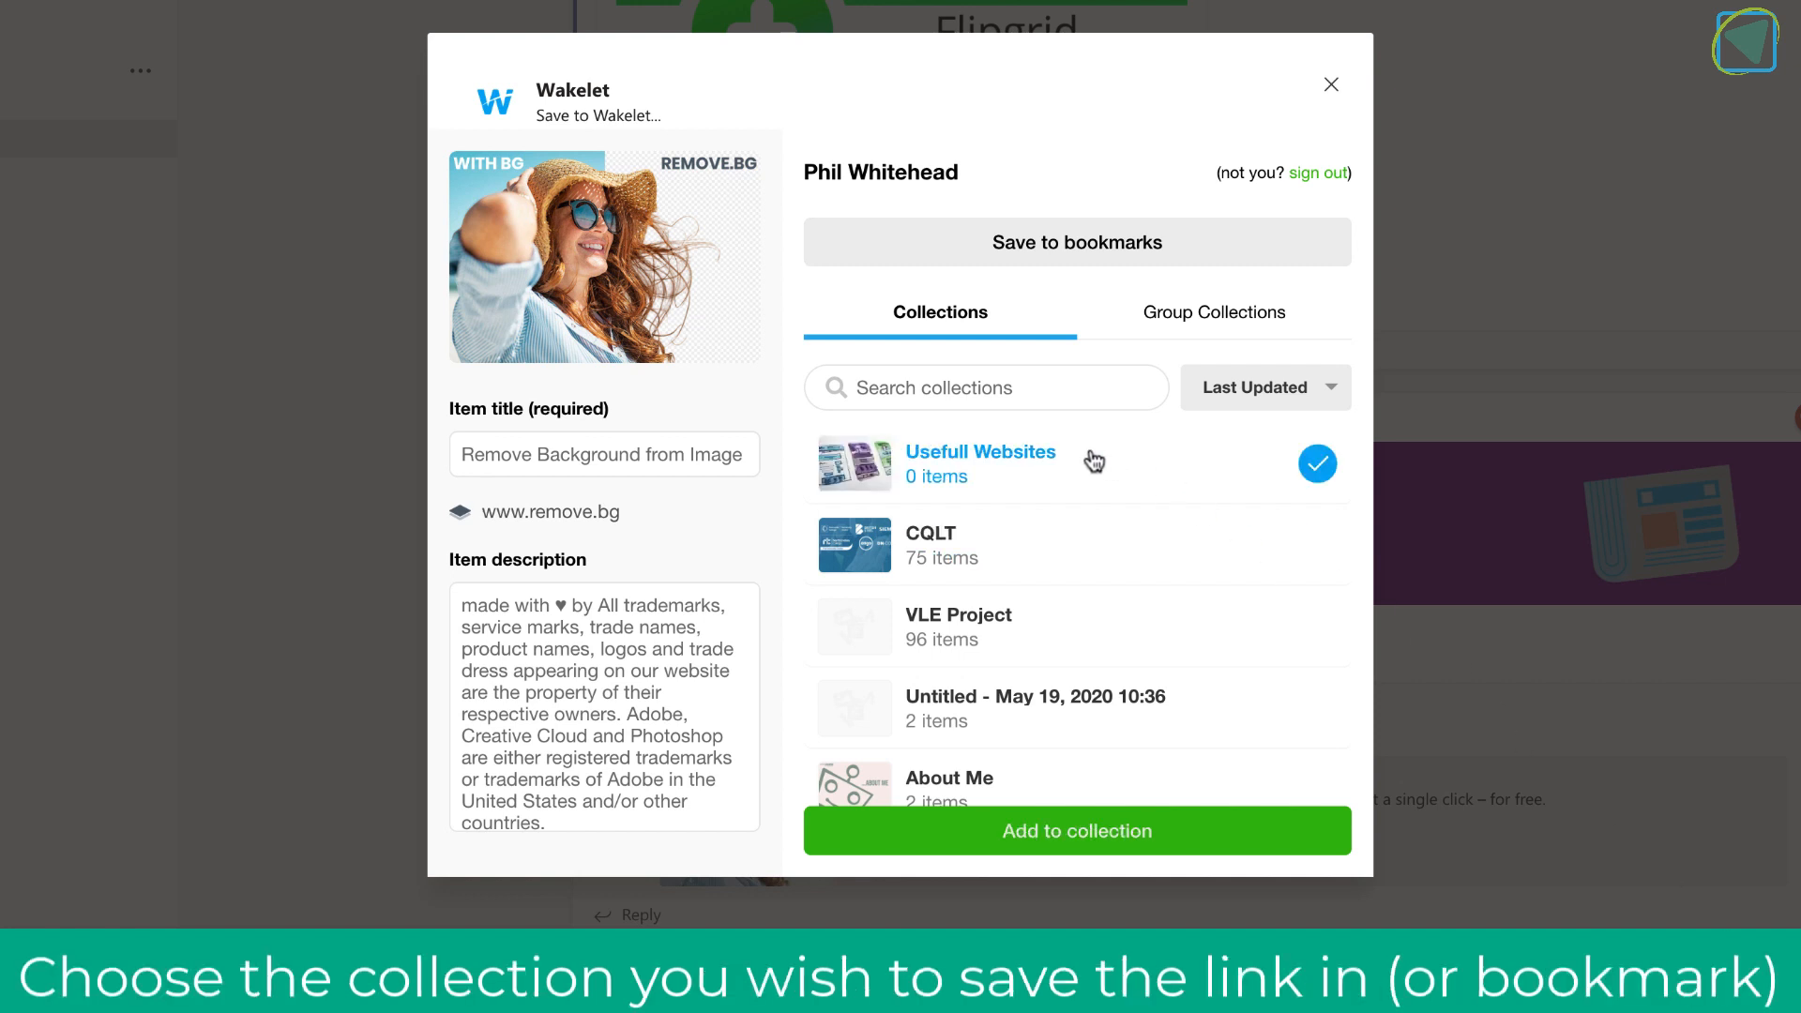
click(1078, 831)
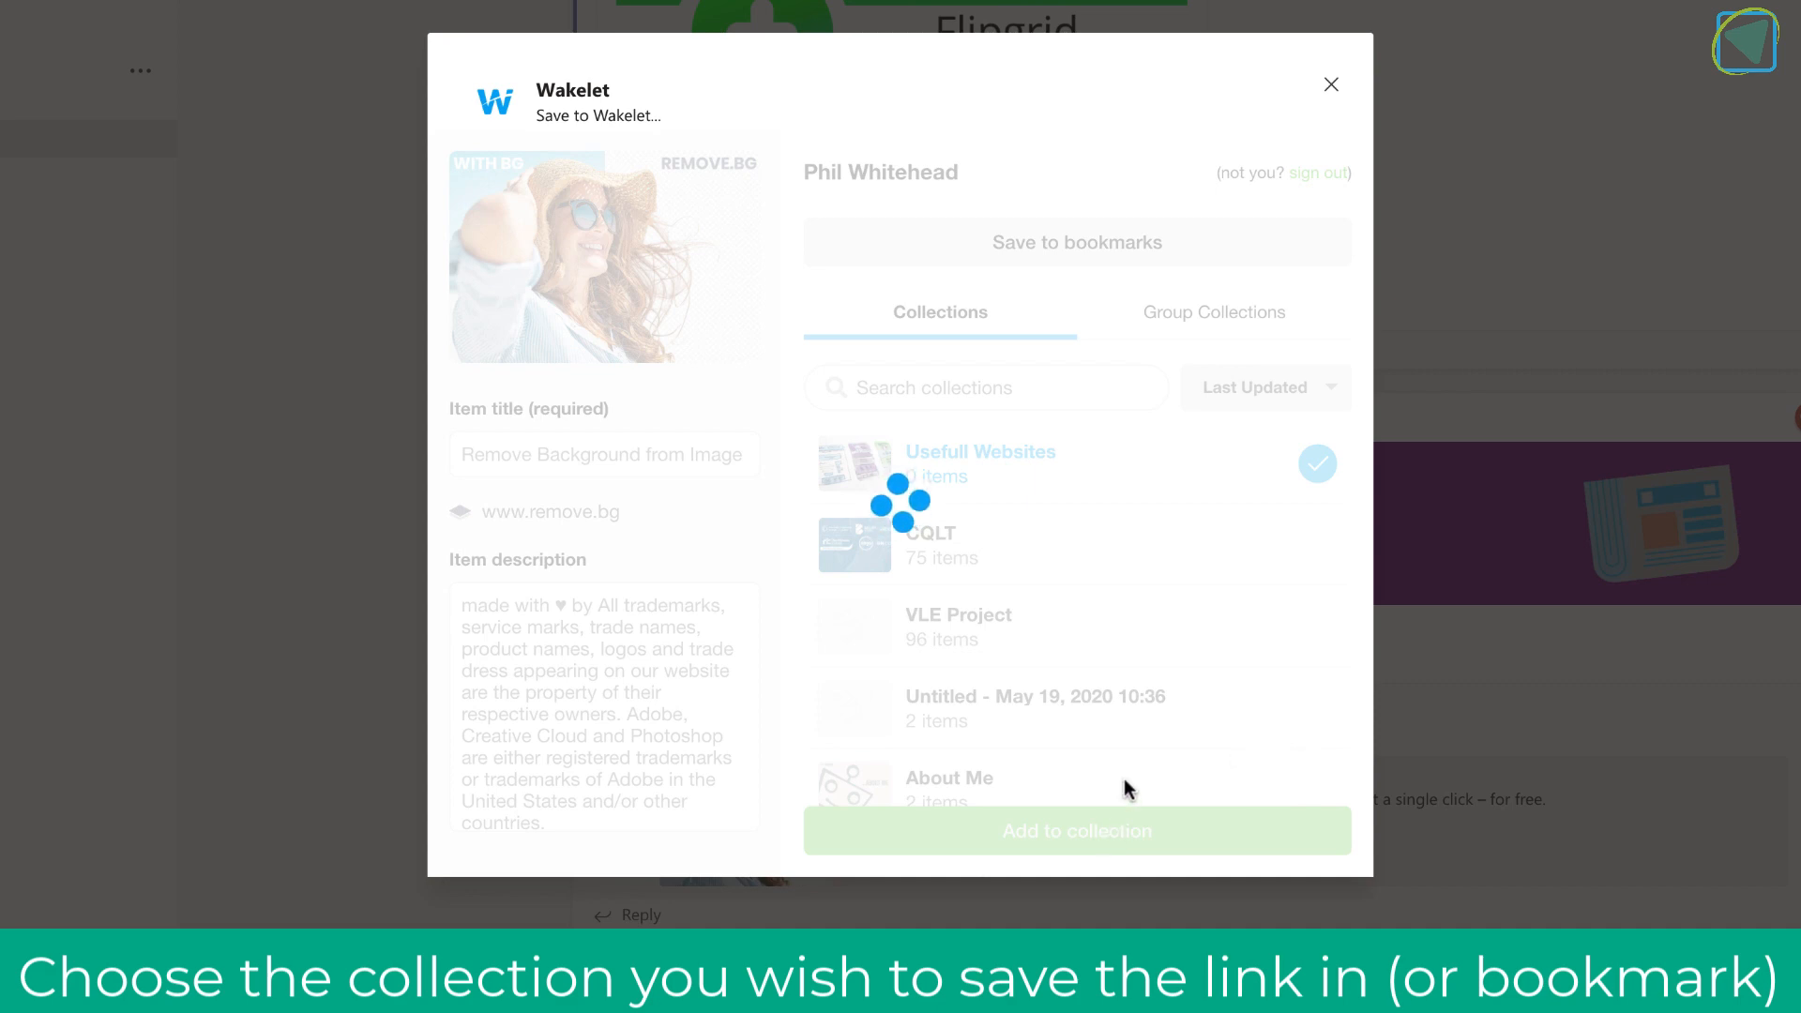
click(1077, 831)
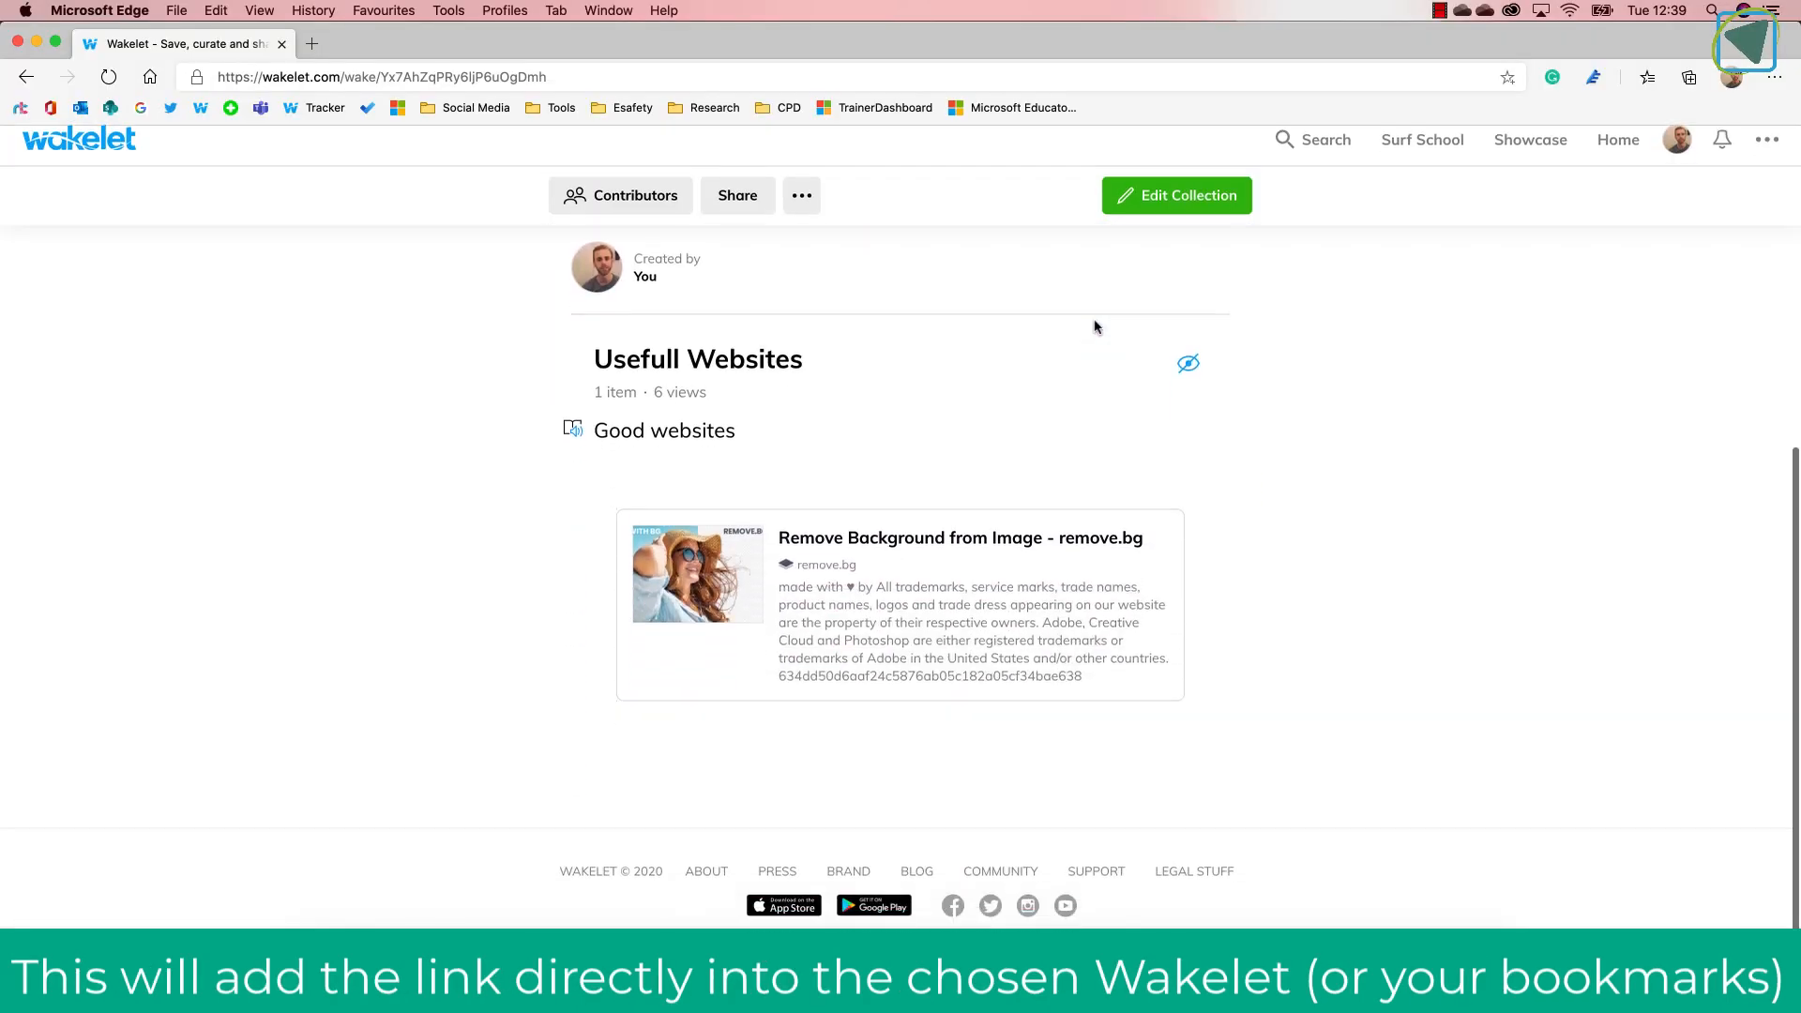